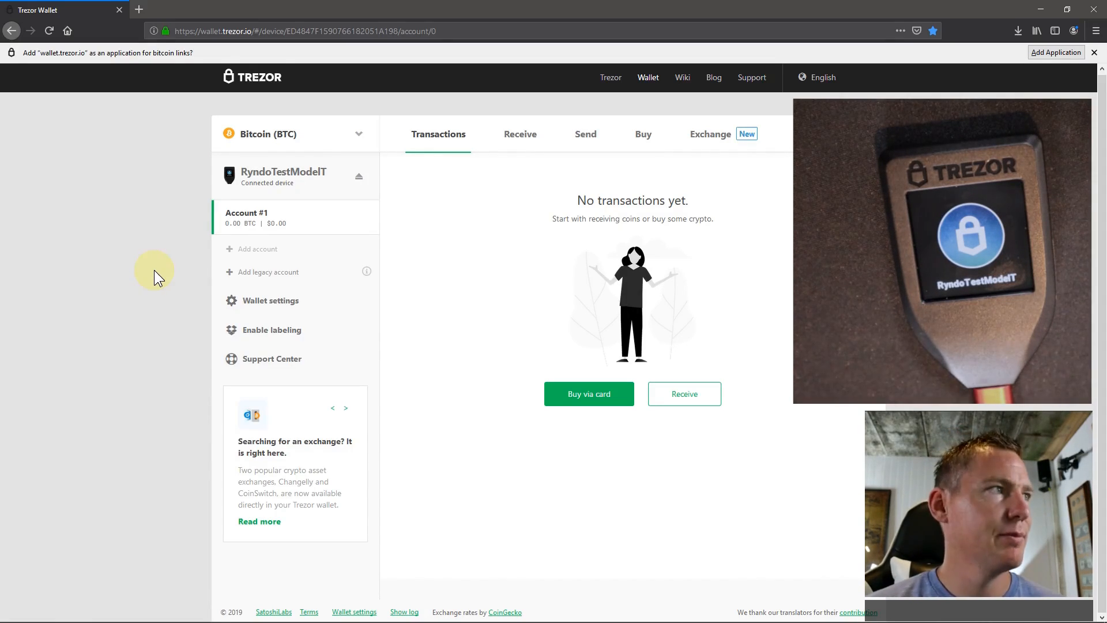
mouse_move(612, 373)
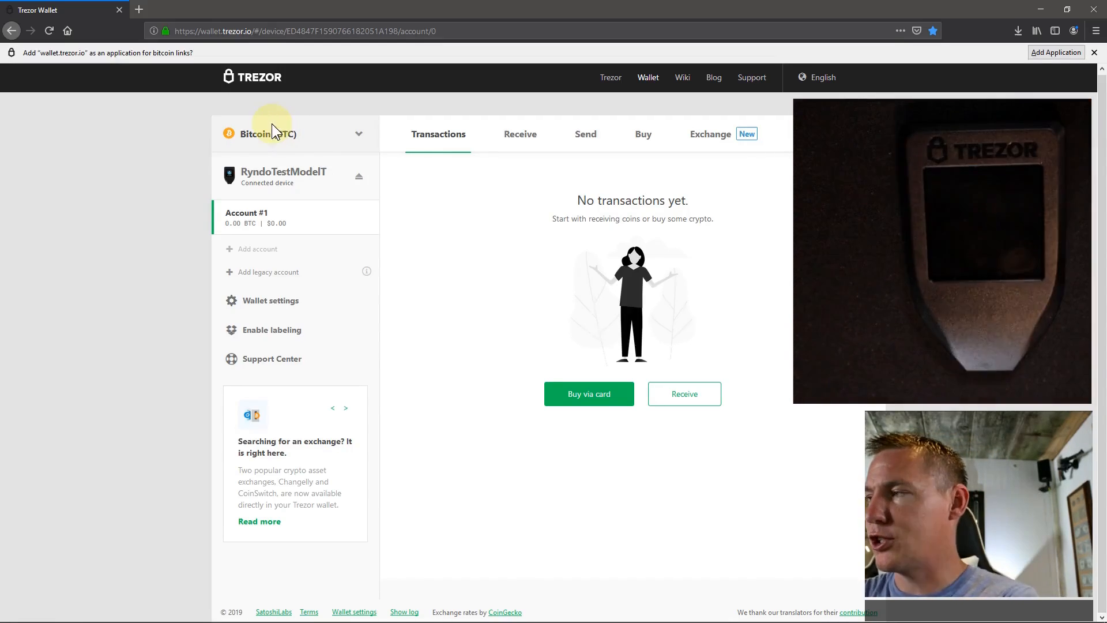
Close the Trezor Wallet tab and reopen wallet.trezor.io, which asks to connect the device
click(359, 176)
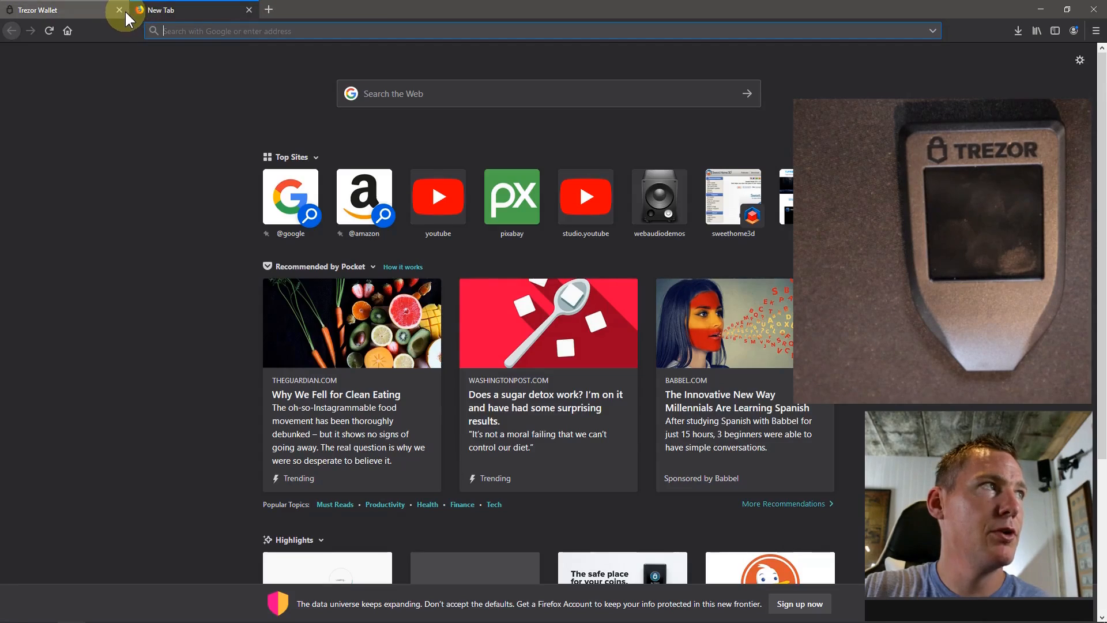
click(119, 10)
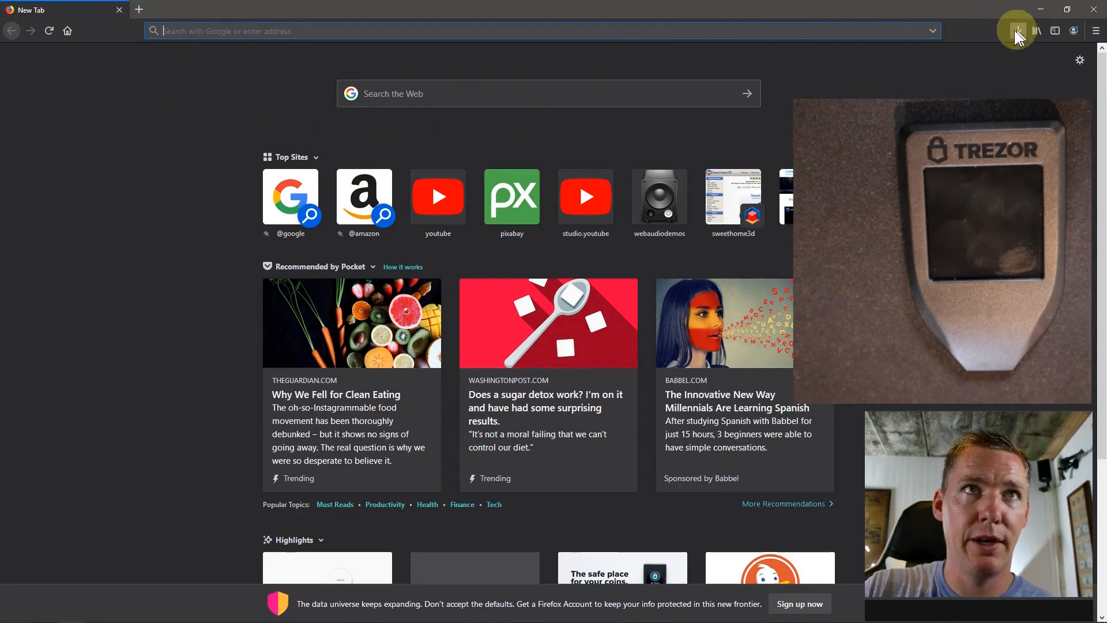
click(1037, 30)
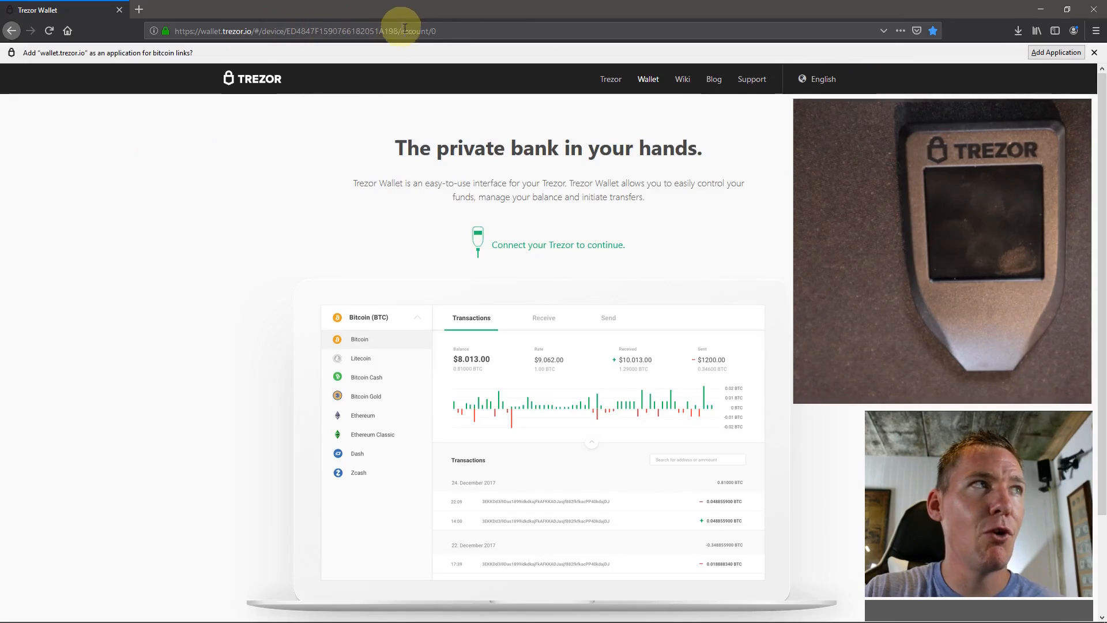
mouse_move(204, 98)
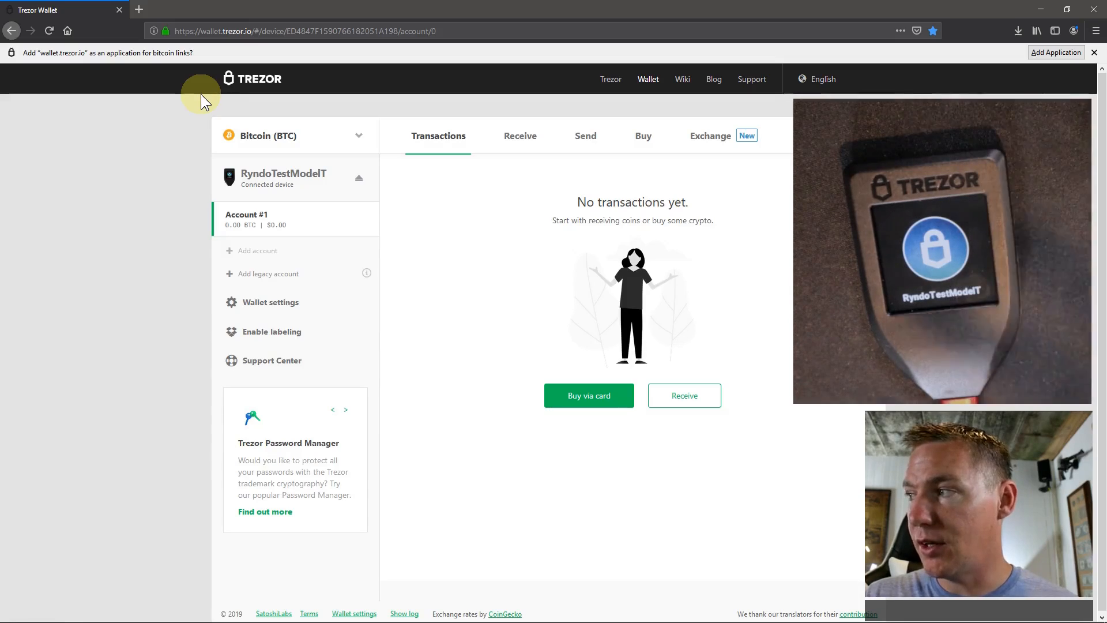
mouse_move(261, 95)
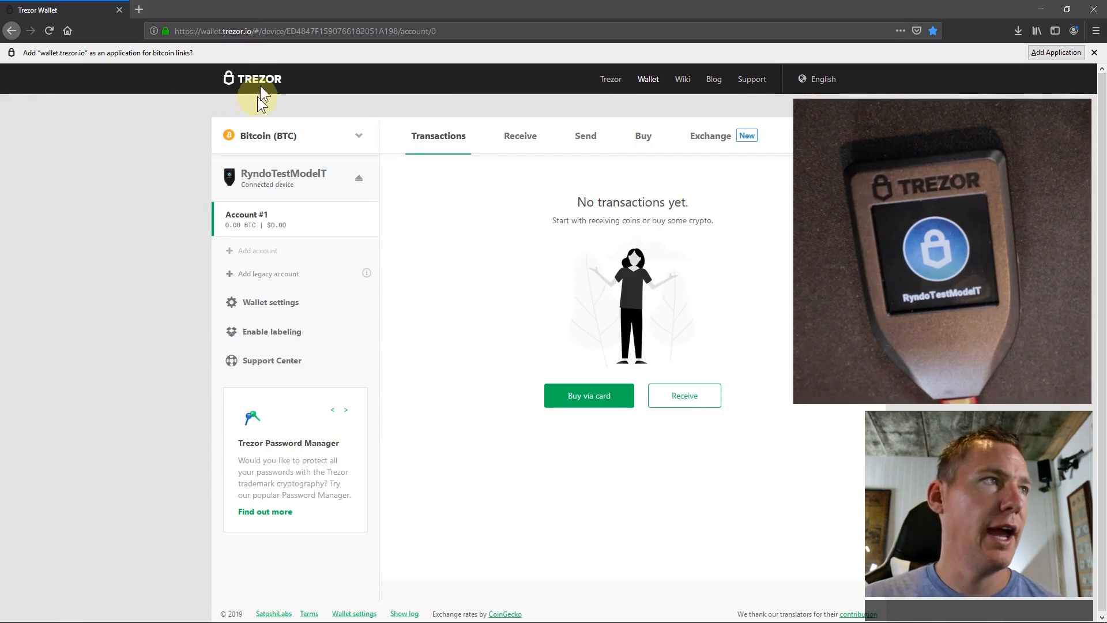
mouse_move(281, 200)
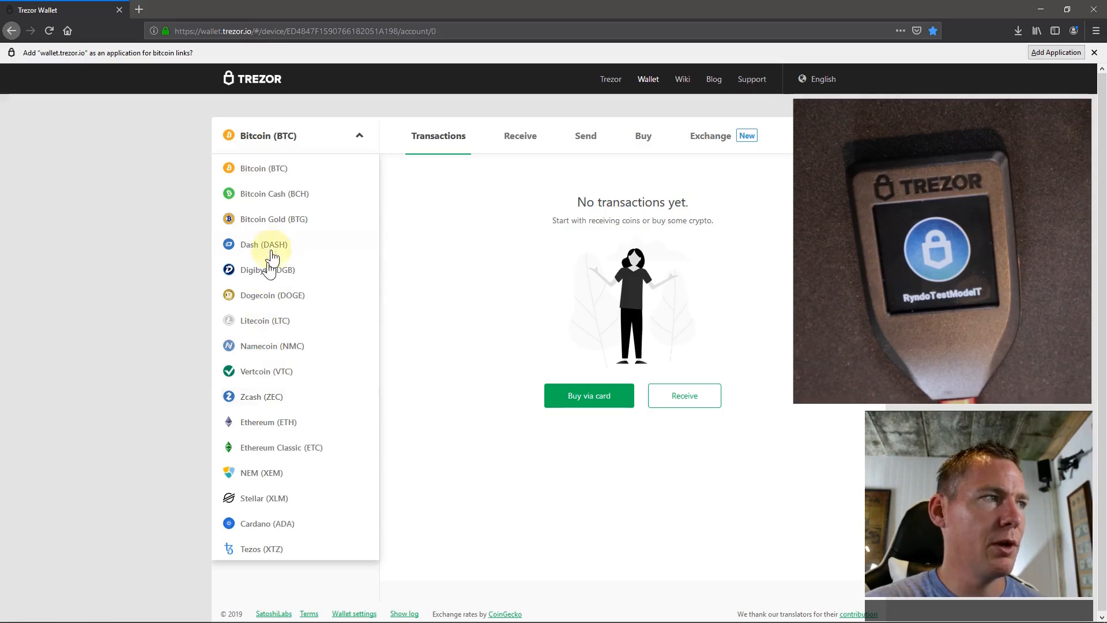
Select Ethereum (ETH) from the coin dropdown to get the MyEtherWallet/MyCrypto notice
click(268, 422)
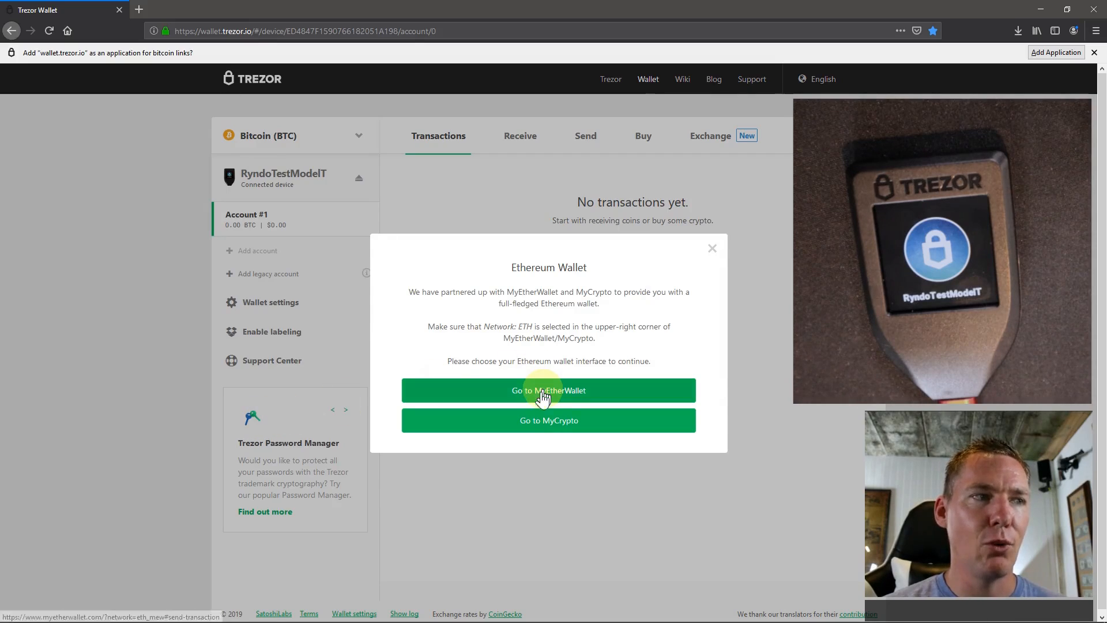
mouse_move(549, 420)
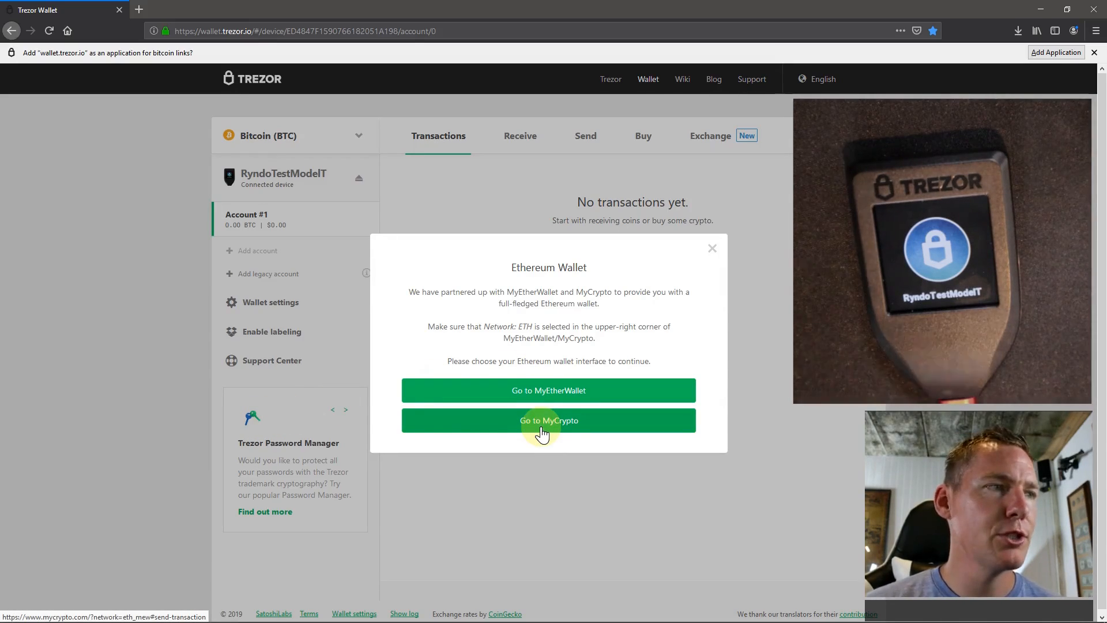
mouse_move(549, 389)
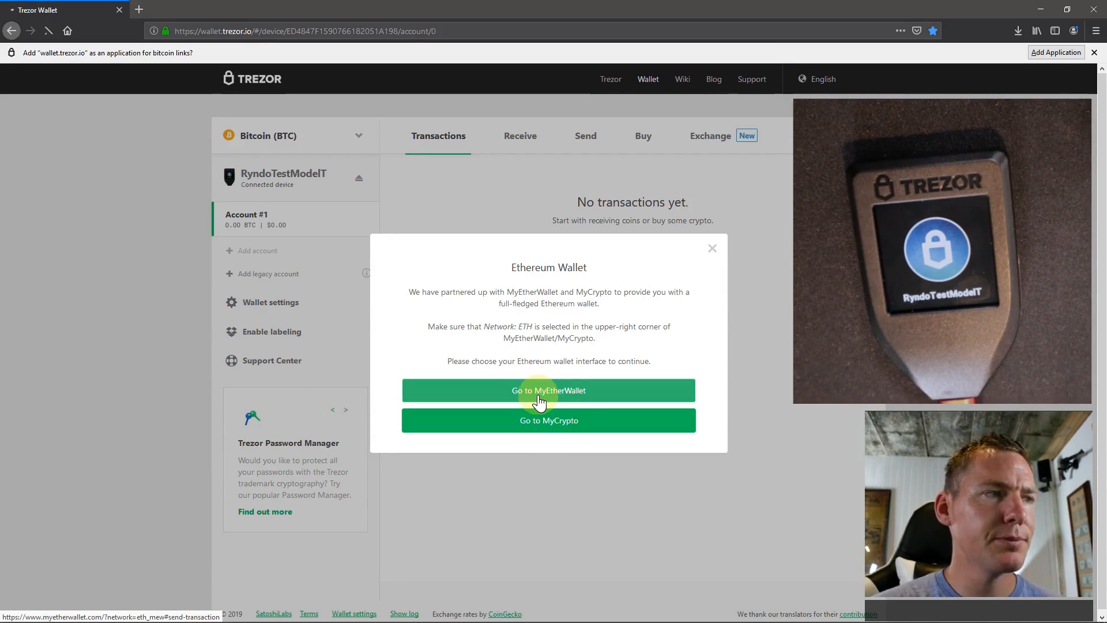
Go to MyEtherWallet and choose Access My Wallet to see the hardware options
click(548, 390)
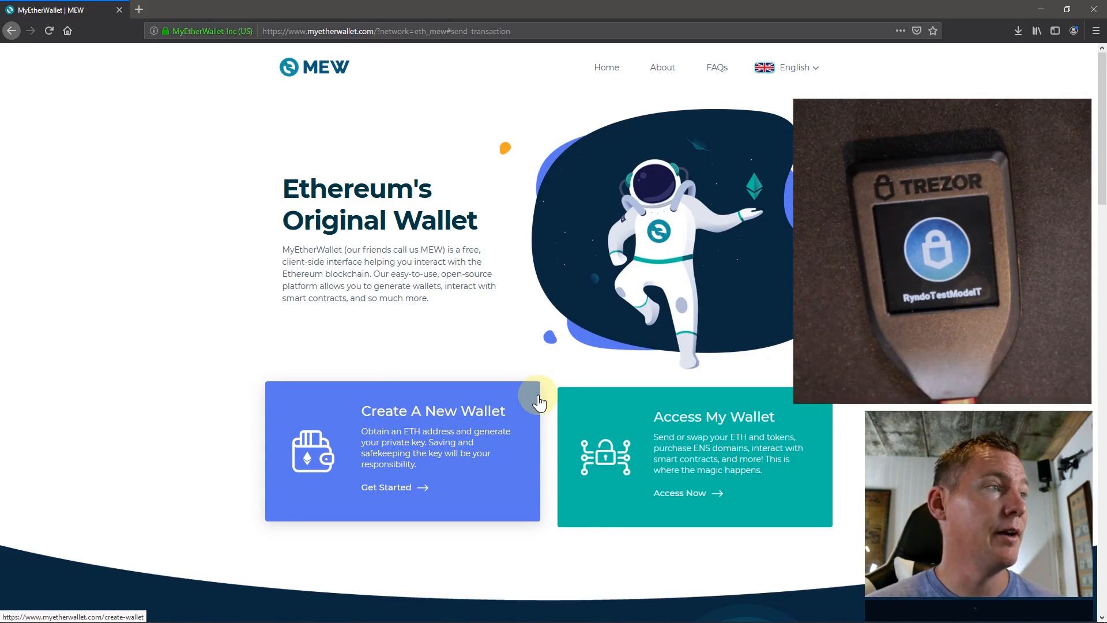
mouse_move(390, 420)
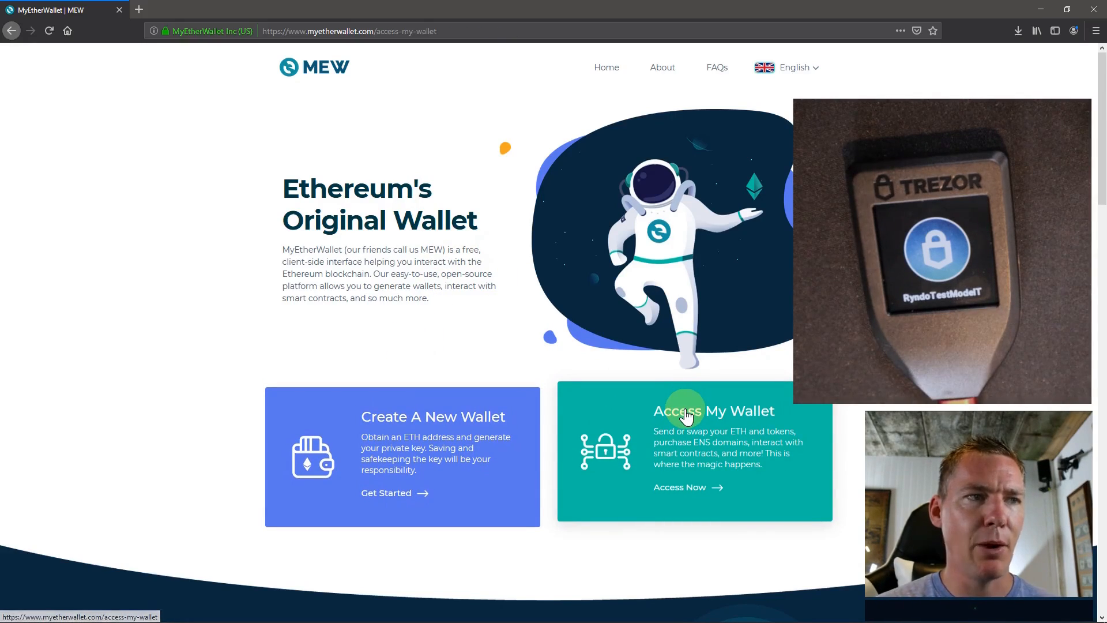
click(714, 412)
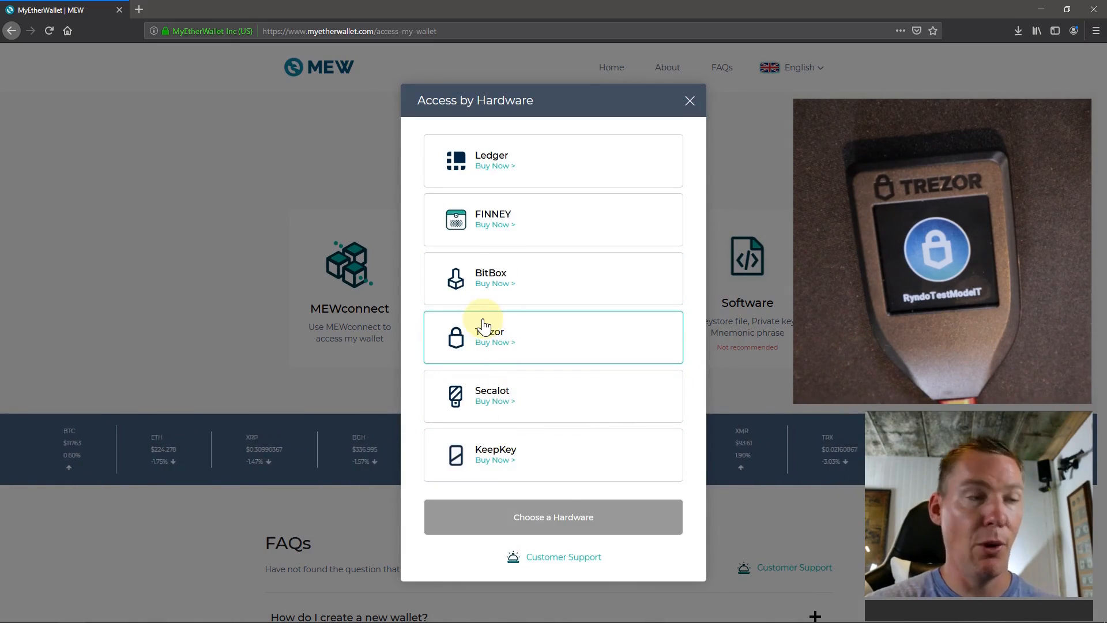
Pick Trezor as the hardware wallet and continue to Trezor Connect
click(553, 336)
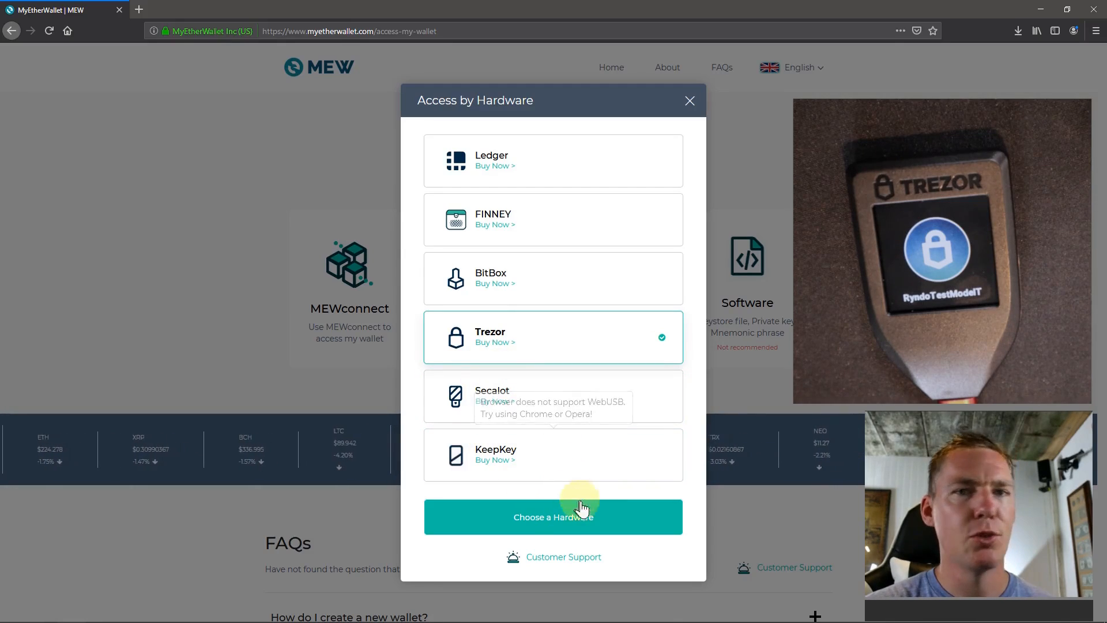
click(553, 517)
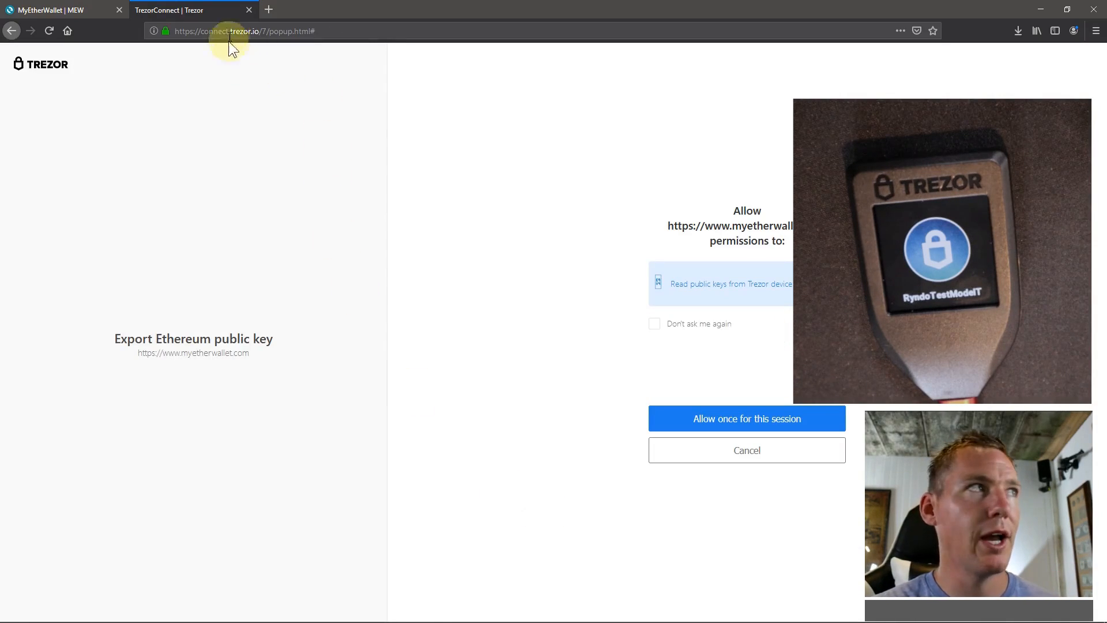
mouse_move(486, 188)
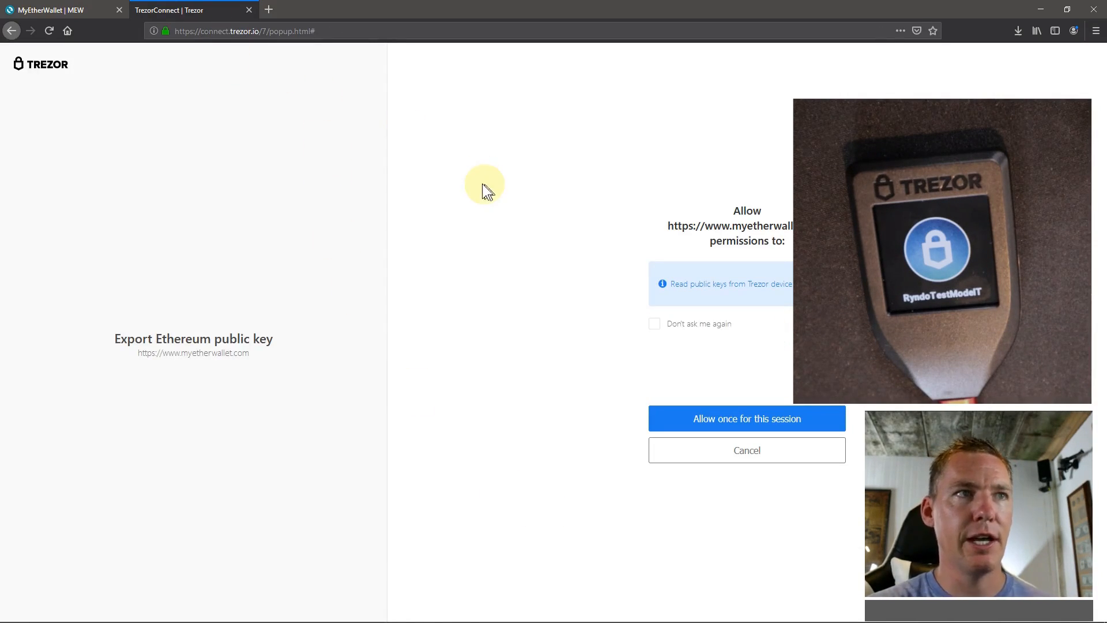
mouse_move(759, 247)
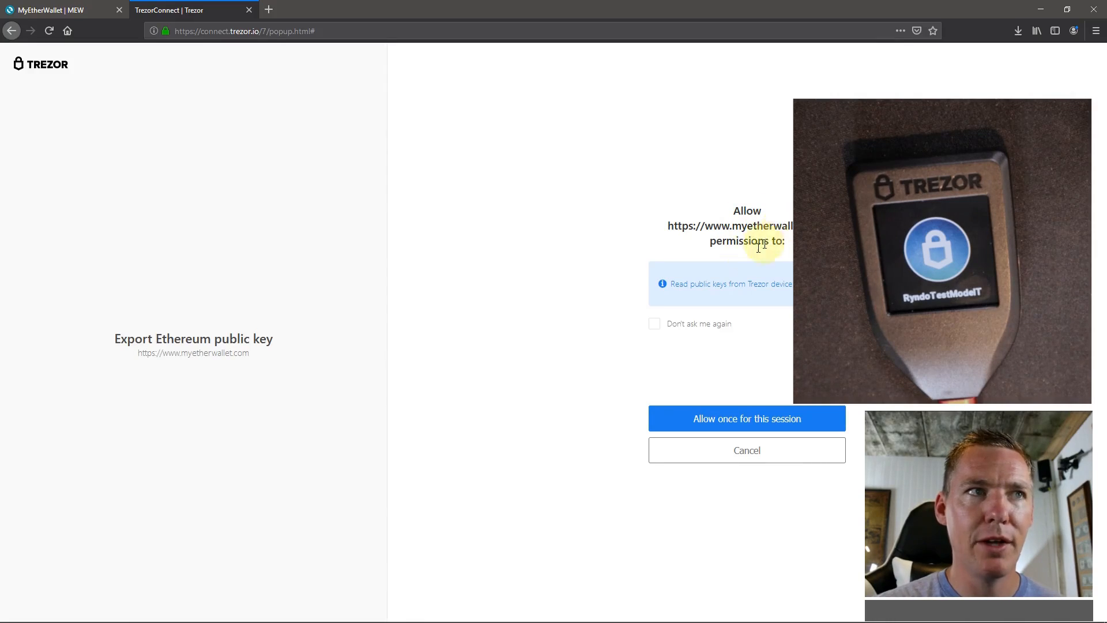
mouse_move(705, 286)
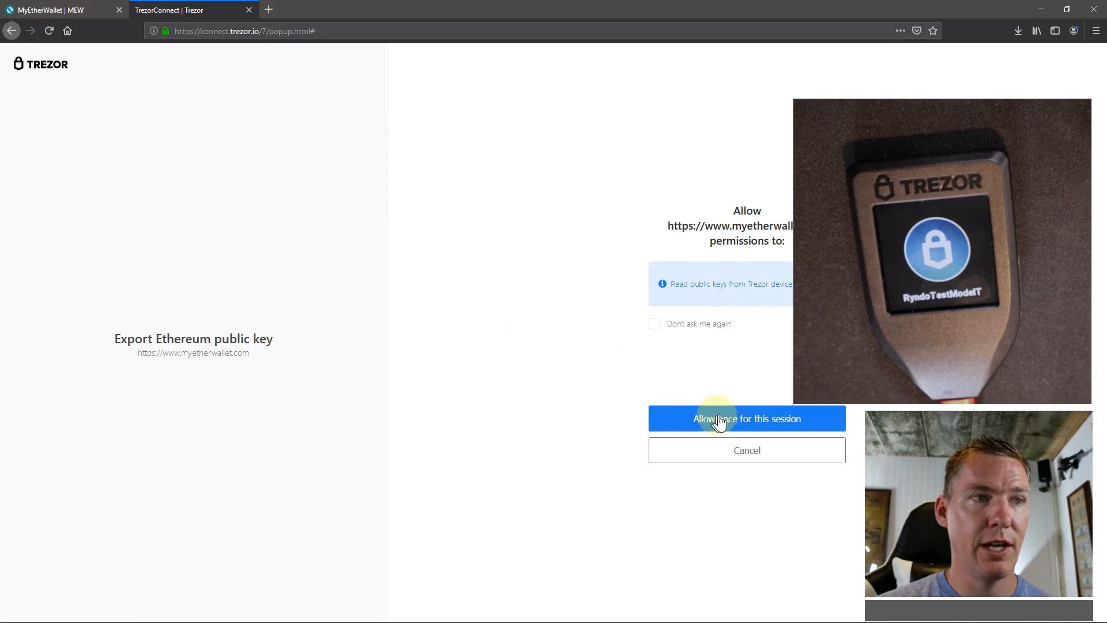
mouse_move(667, 355)
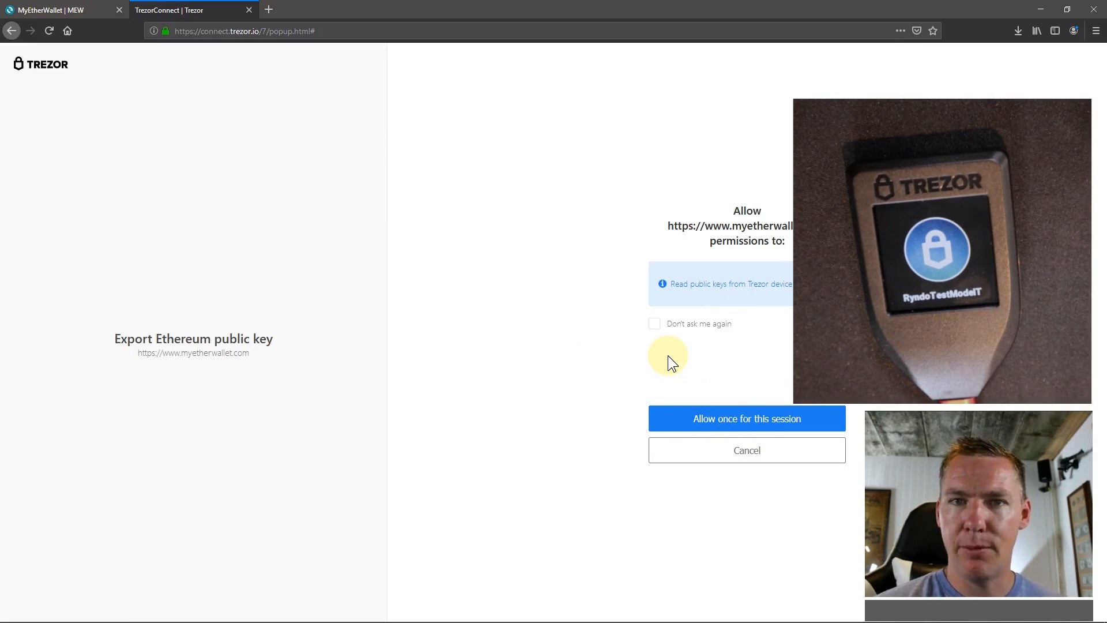
mouse_move(682, 341)
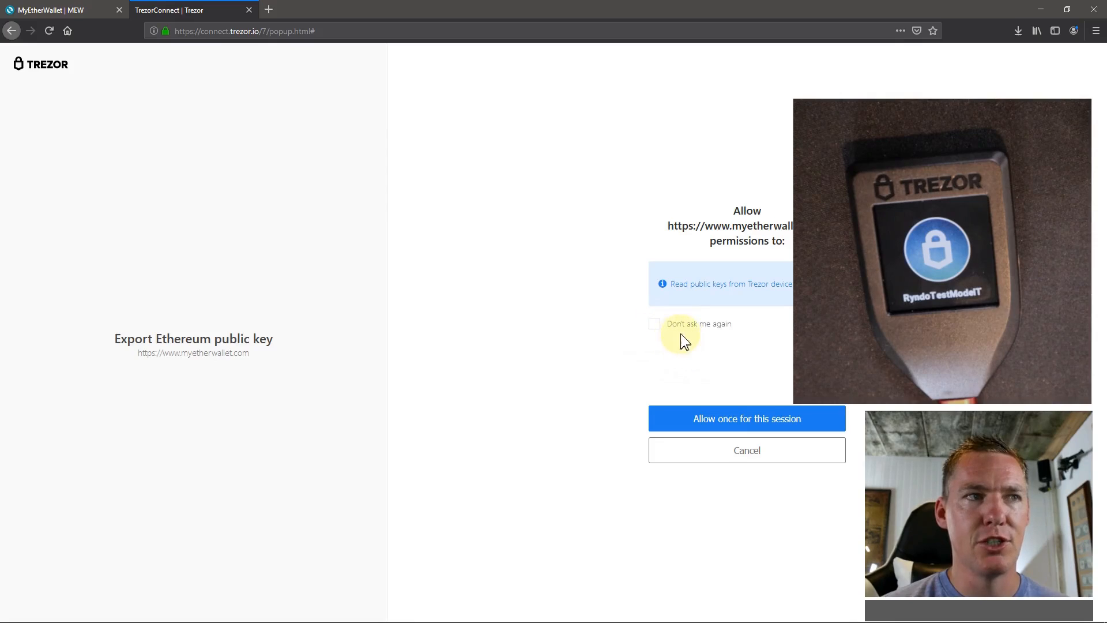
Allow public key access for this session and export the Ethereum public key
click(746, 418)
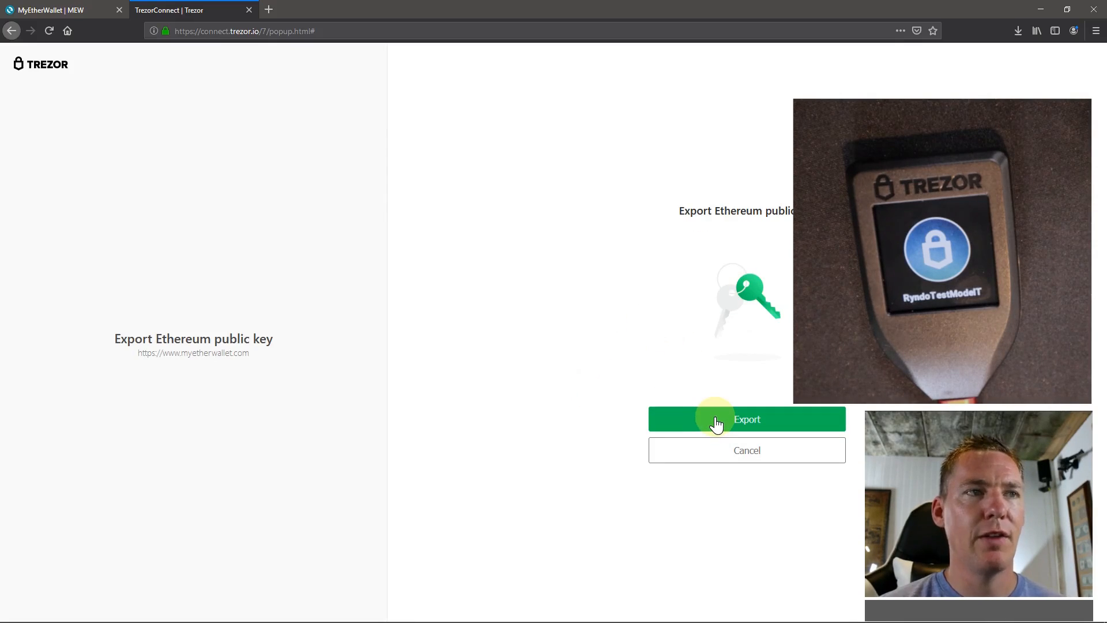
click(746, 419)
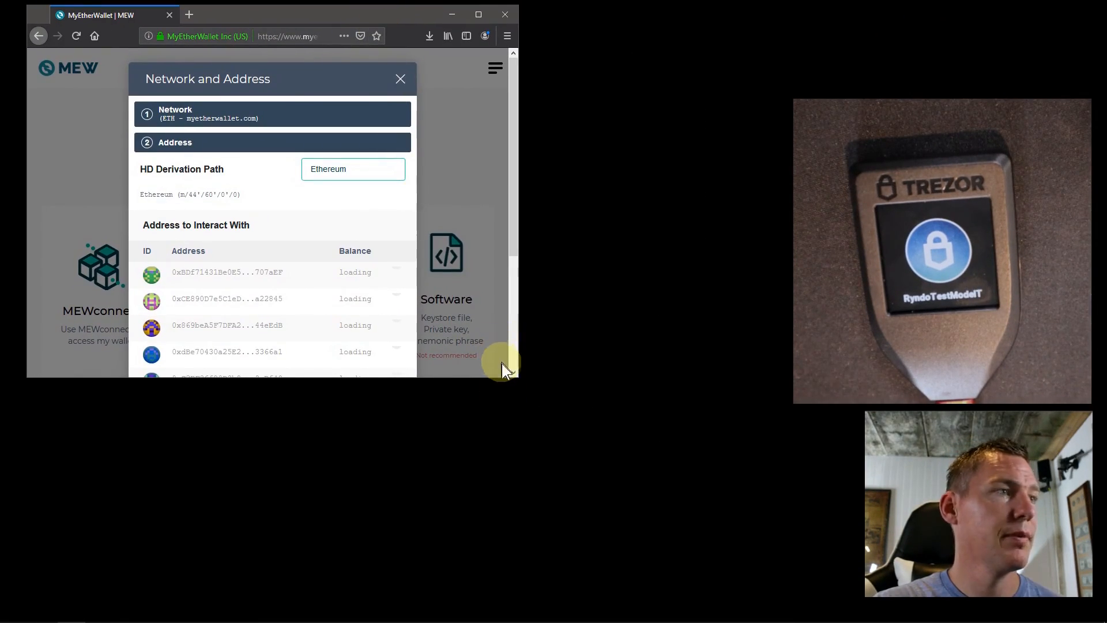
mouse_move(519, 377)
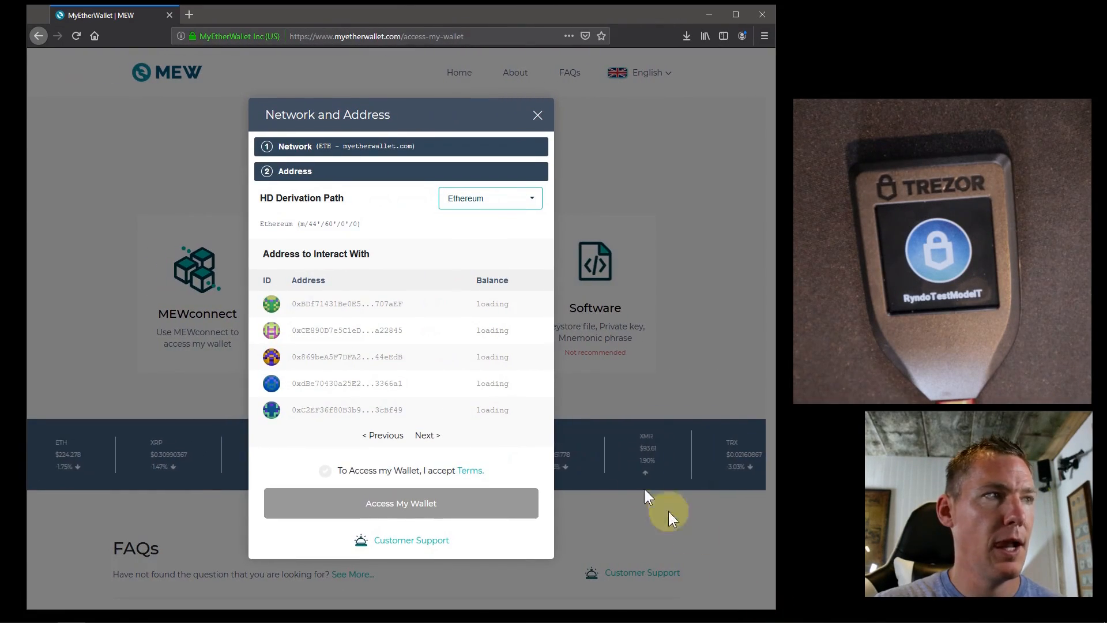
mouse_move(367, 359)
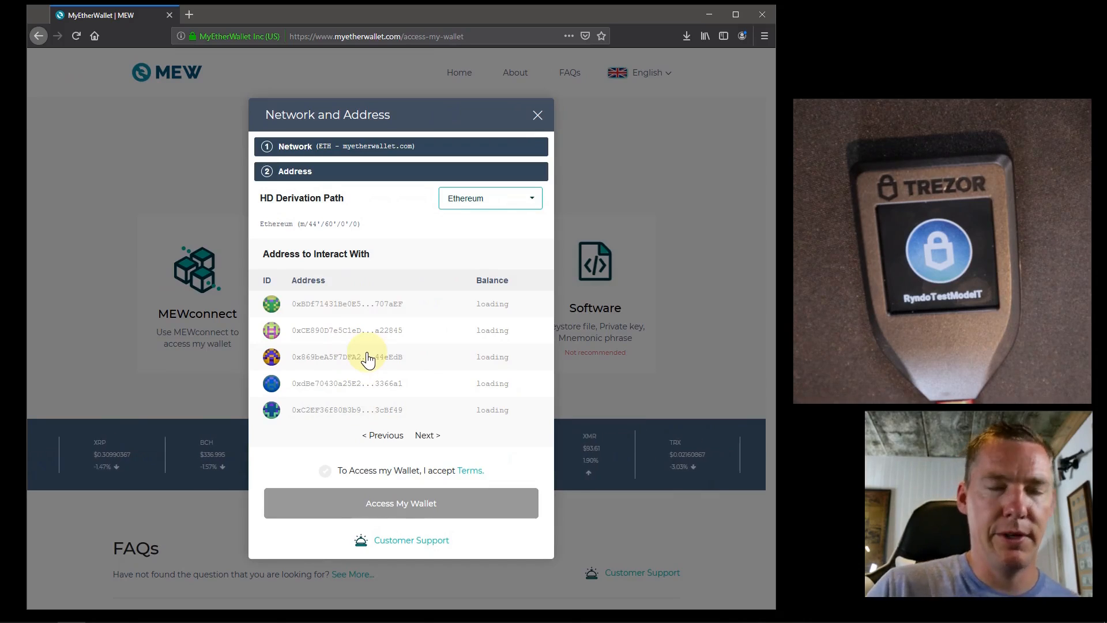
mouse_move(353, 333)
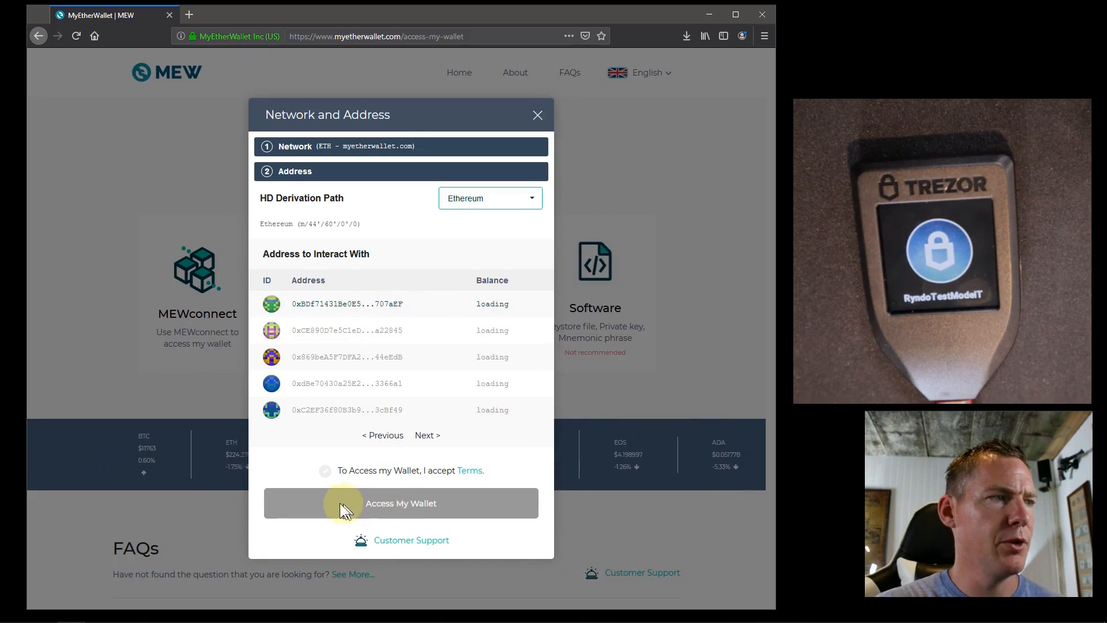
Choose the first Ethereum address, accept the terms, and access the wallet
click(325, 471)
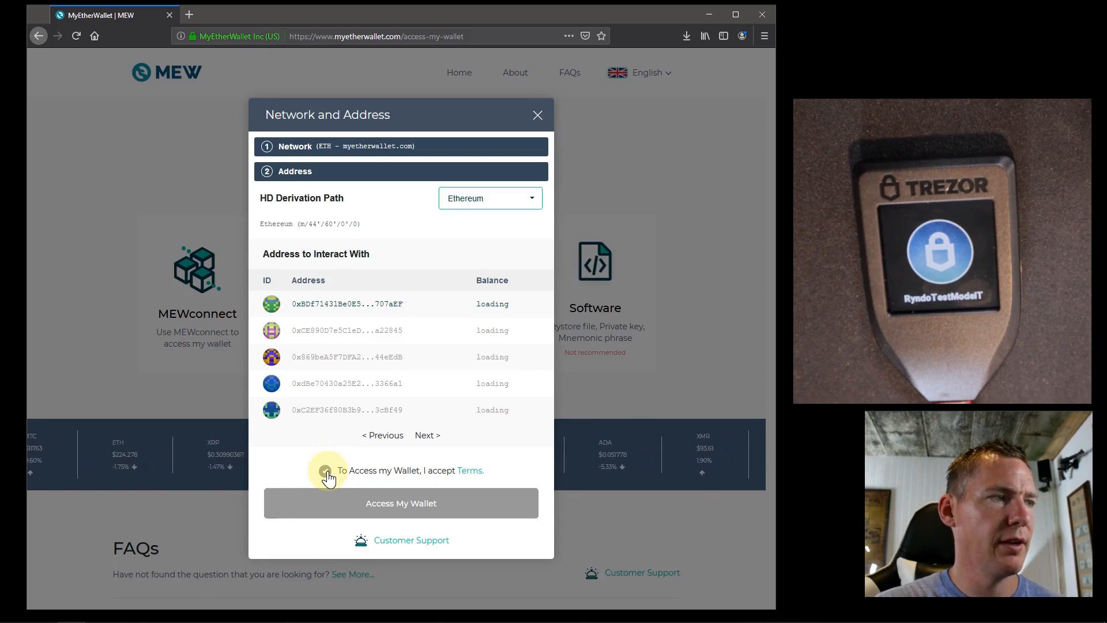
click(325, 470)
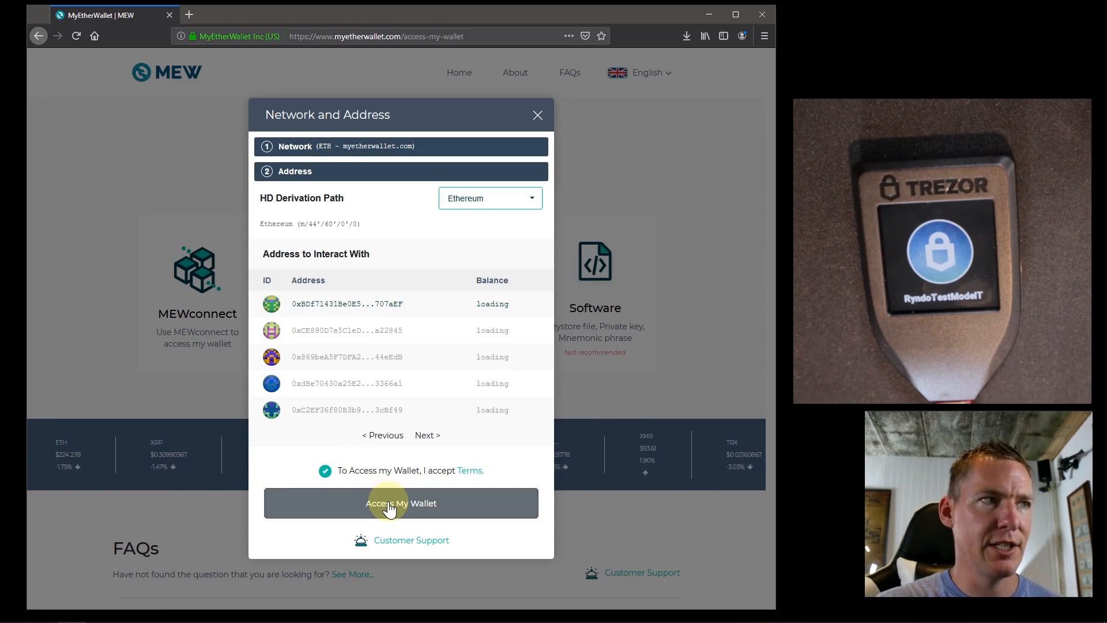
click(400, 503)
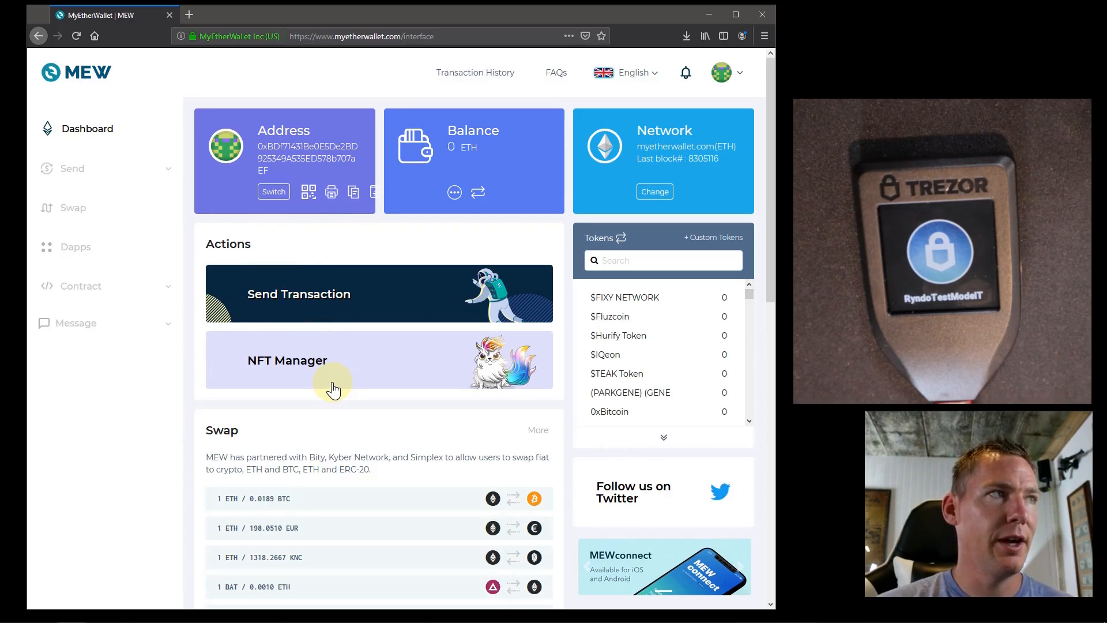
mouse_move(346, 192)
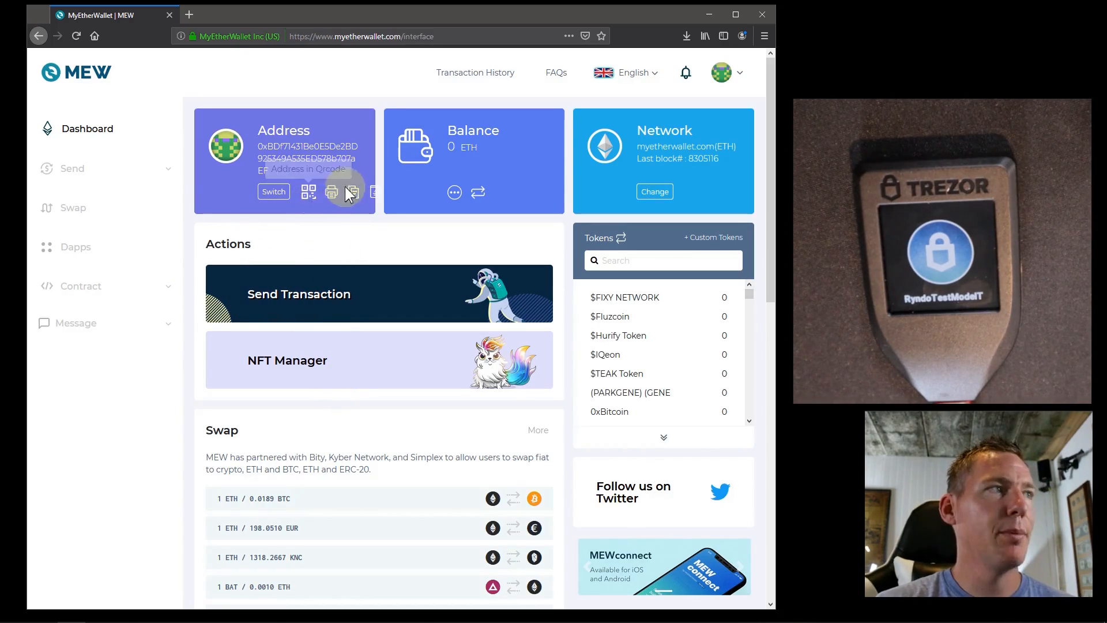
click(353, 191)
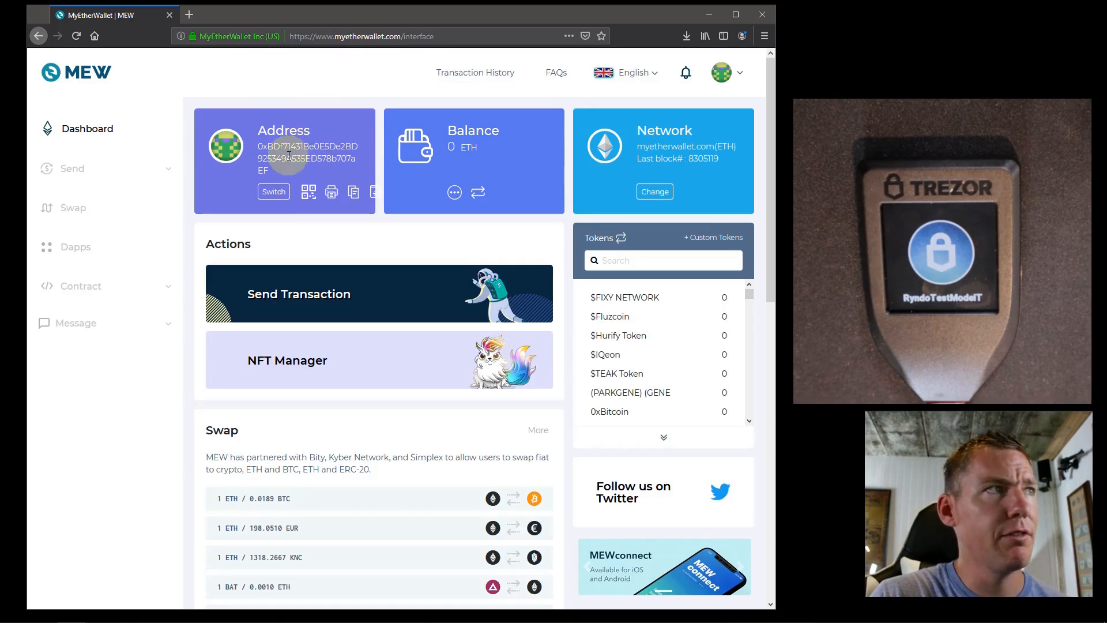
double_click(308, 152)
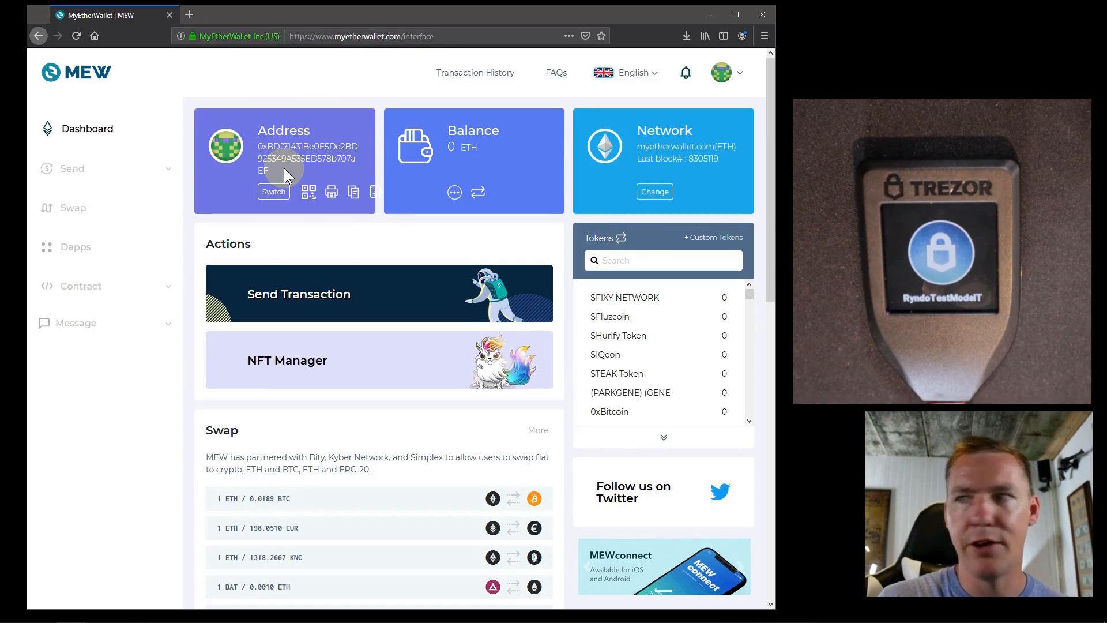
mouse_move(110, 229)
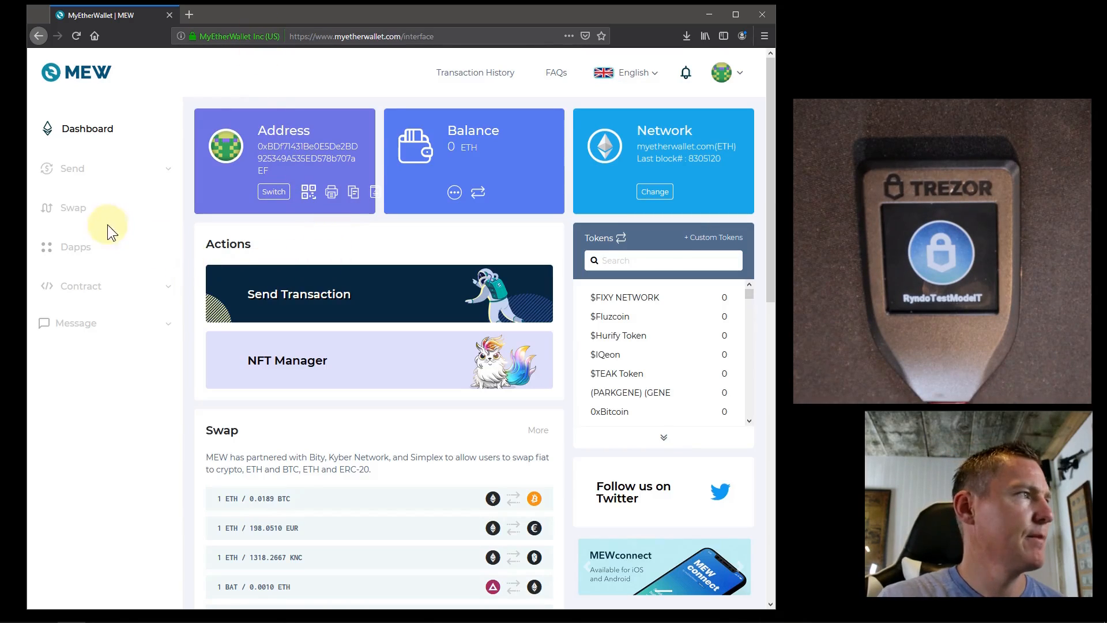
mouse_move(287, 342)
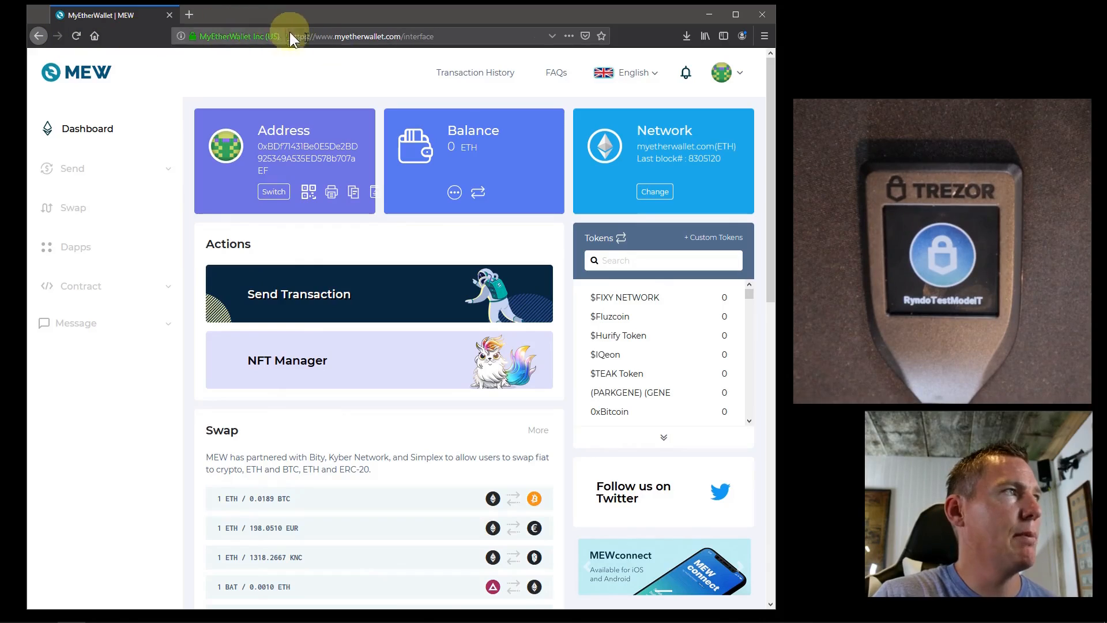
Return to the Trezor Wallet page from Firefox's Library recent highlights
click(705, 36)
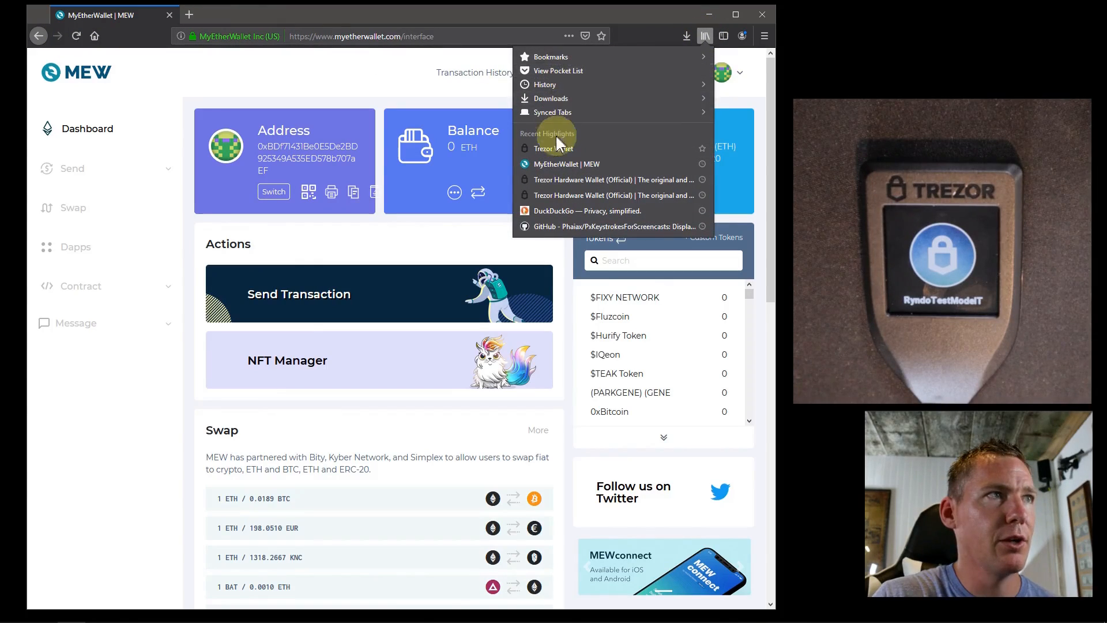
click(557, 148)
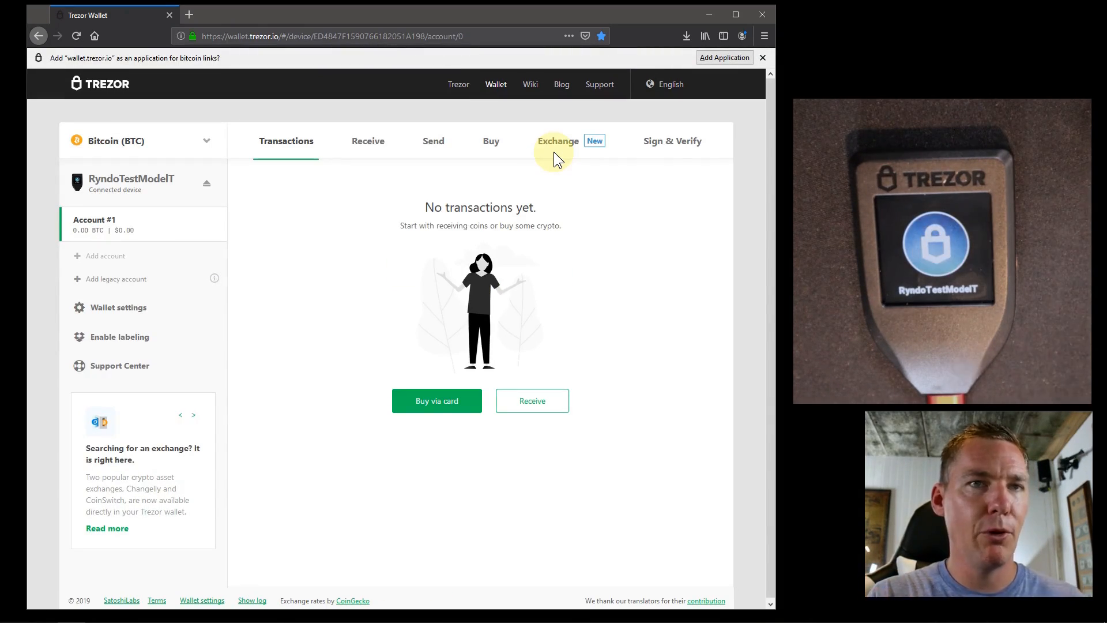
mouse_move(133, 229)
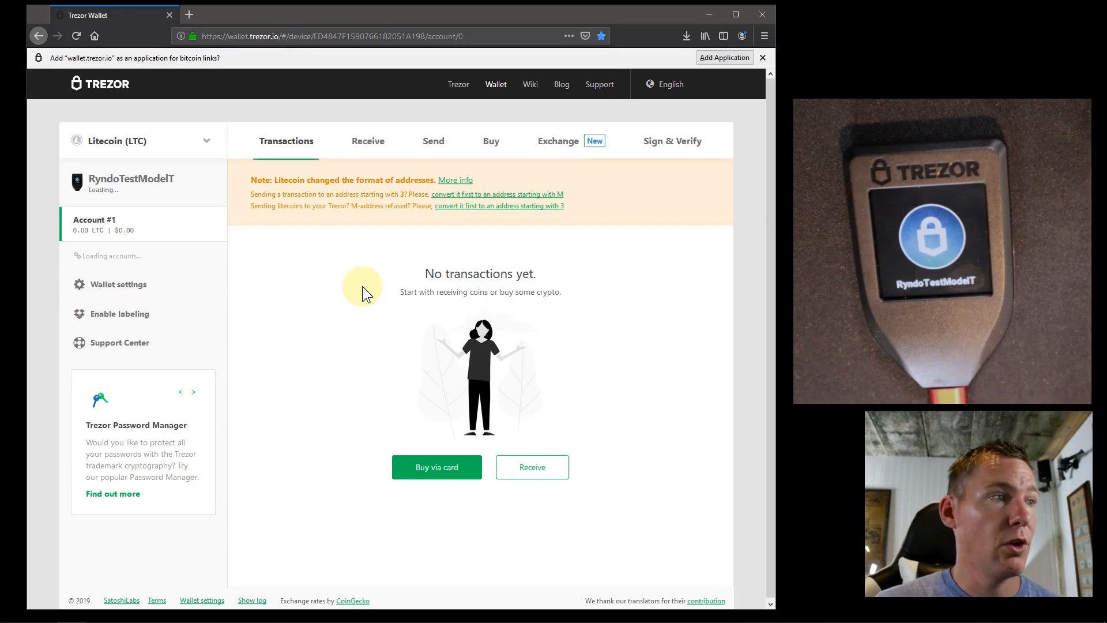
mouse_move(293, 192)
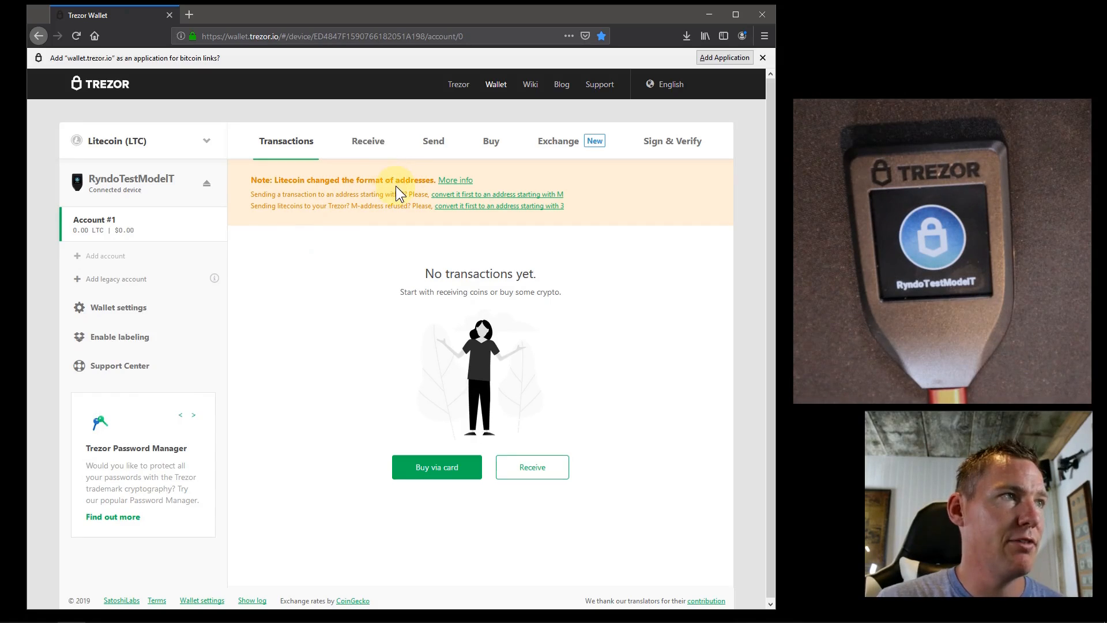
mouse_move(327, 217)
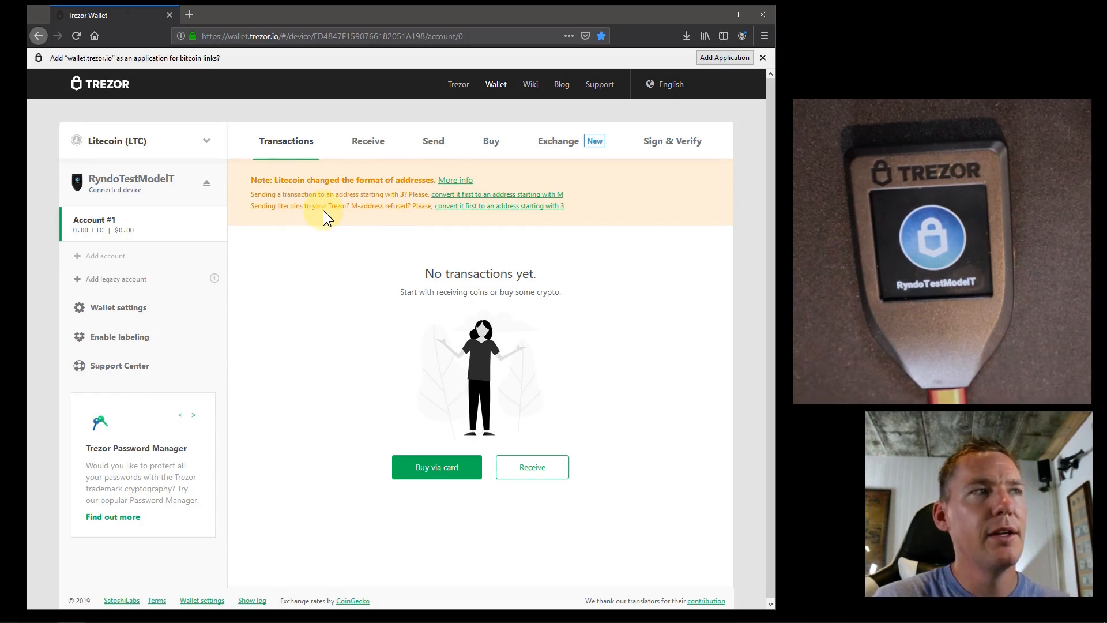
mouse_move(528, 200)
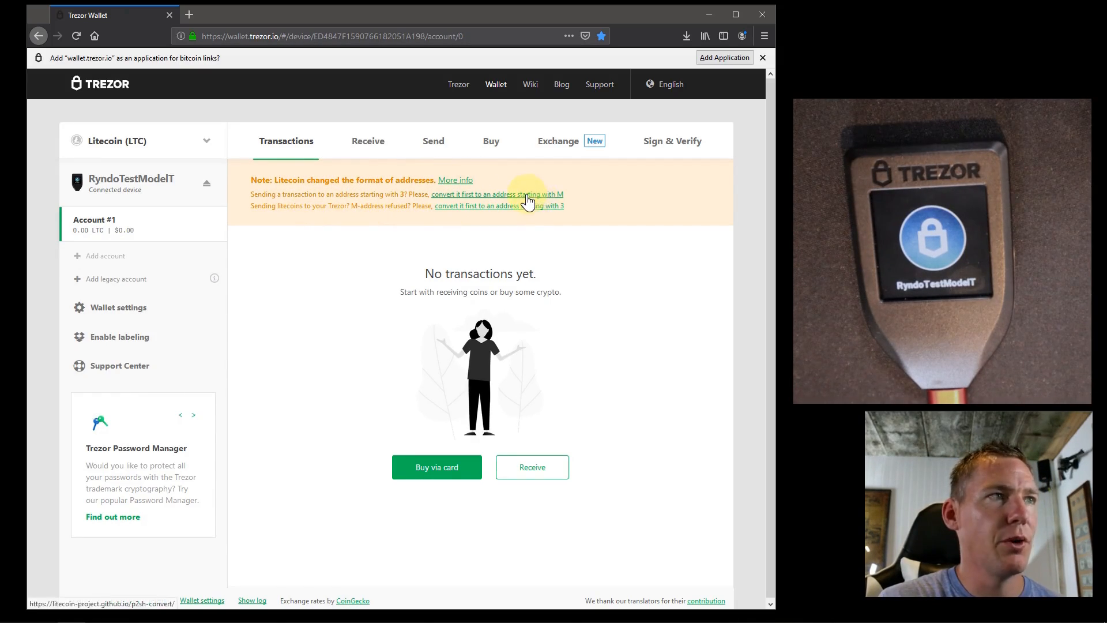
mouse_move(566, 219)
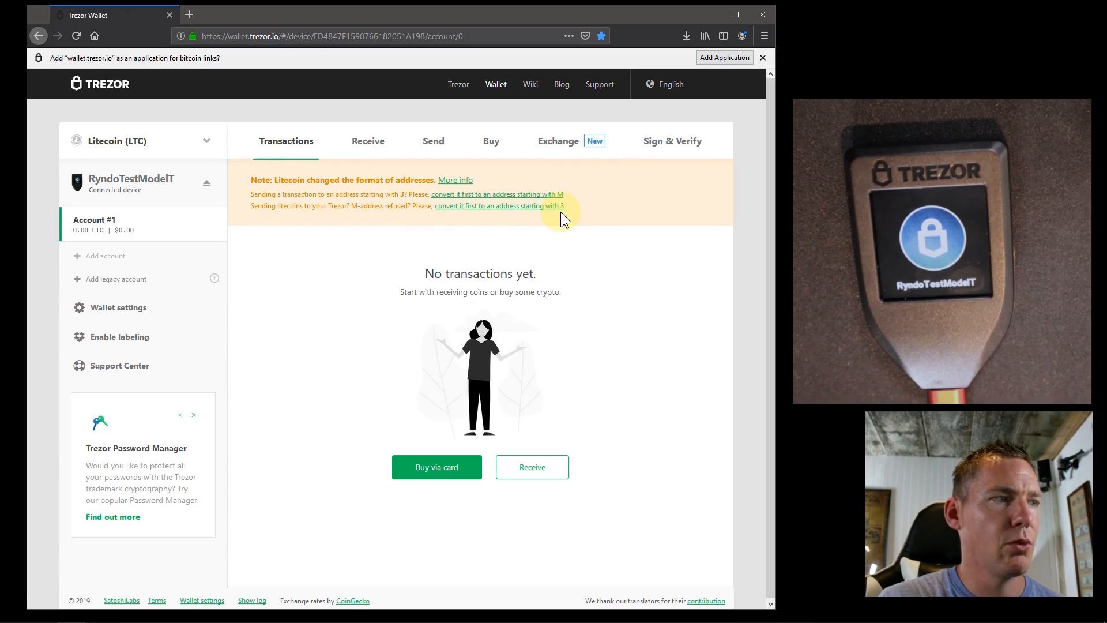
mouse_move(138, 232)
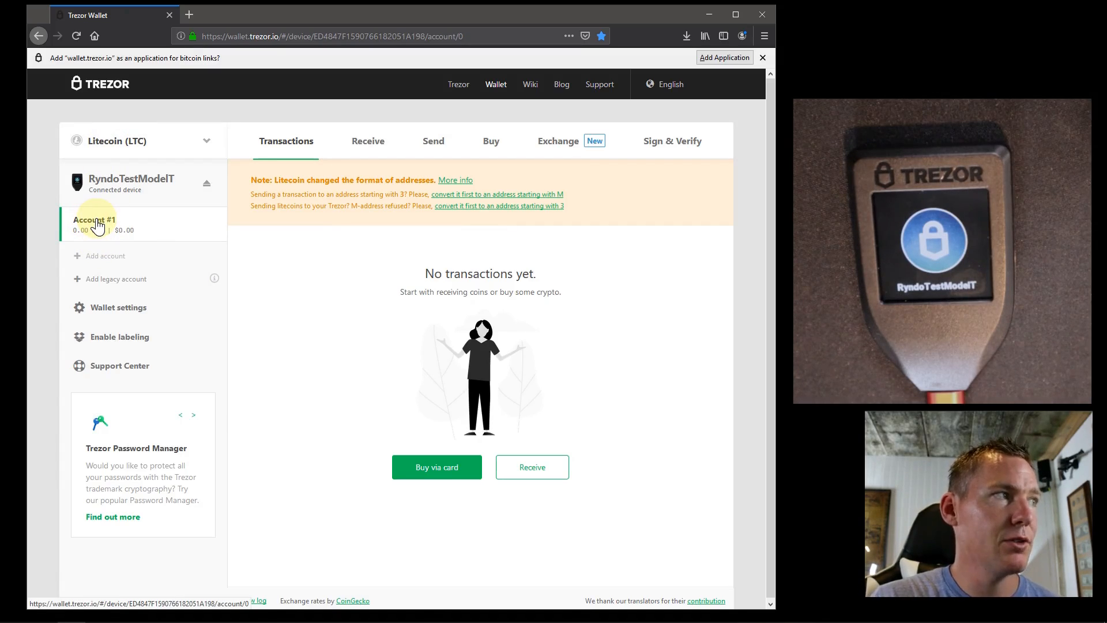
mouse_move(103, 237)
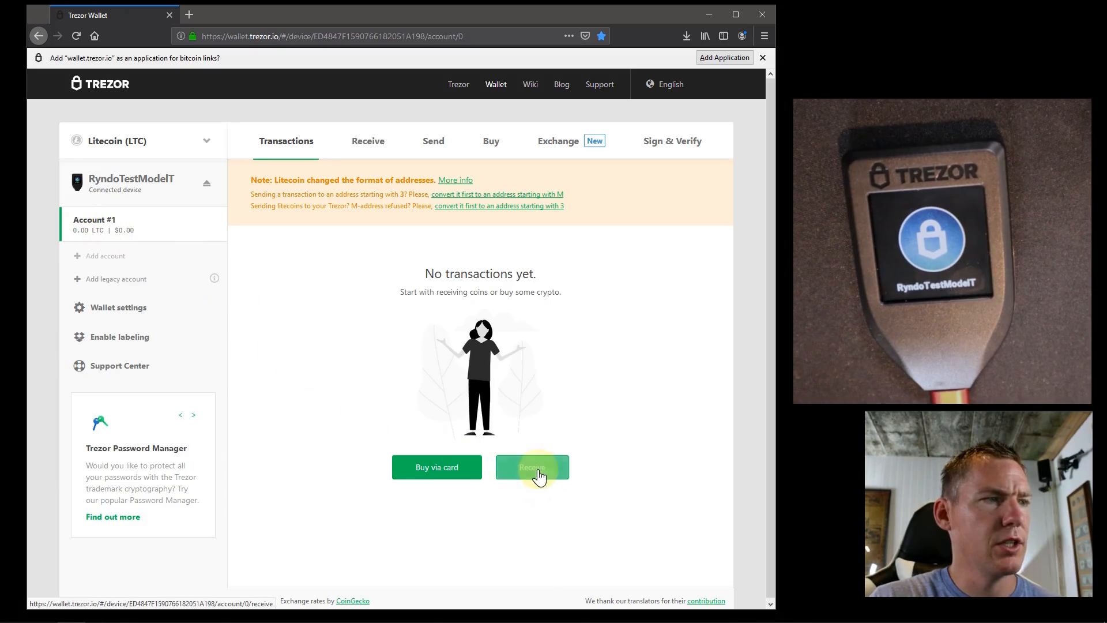
On the Litecoin Receive page, show the full address for device verification
click(532, 467)
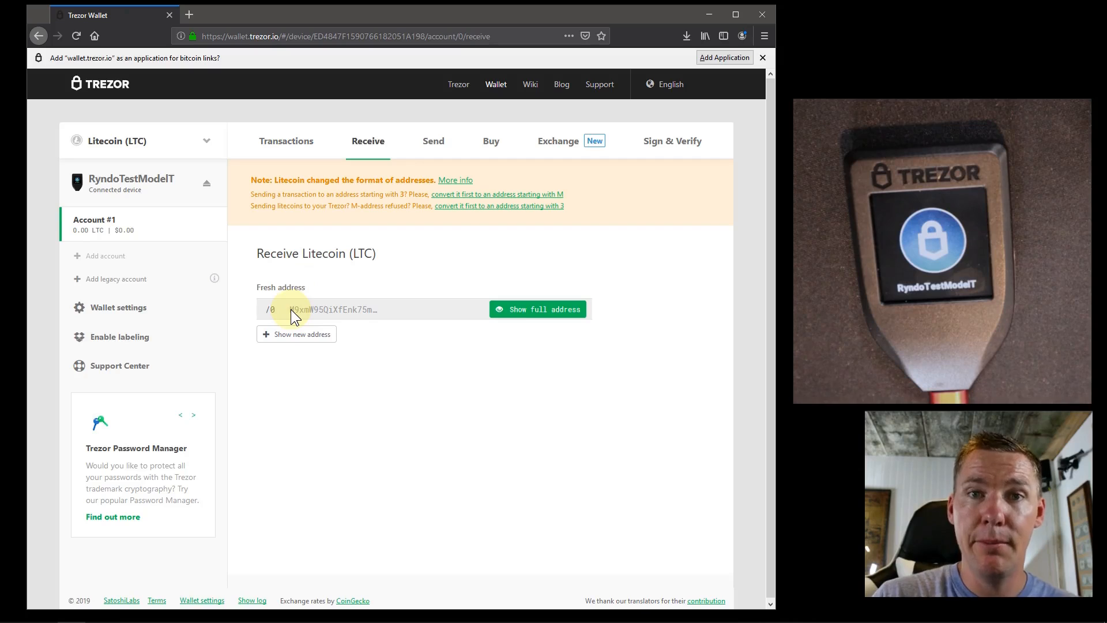
mouse_move(314, 373)
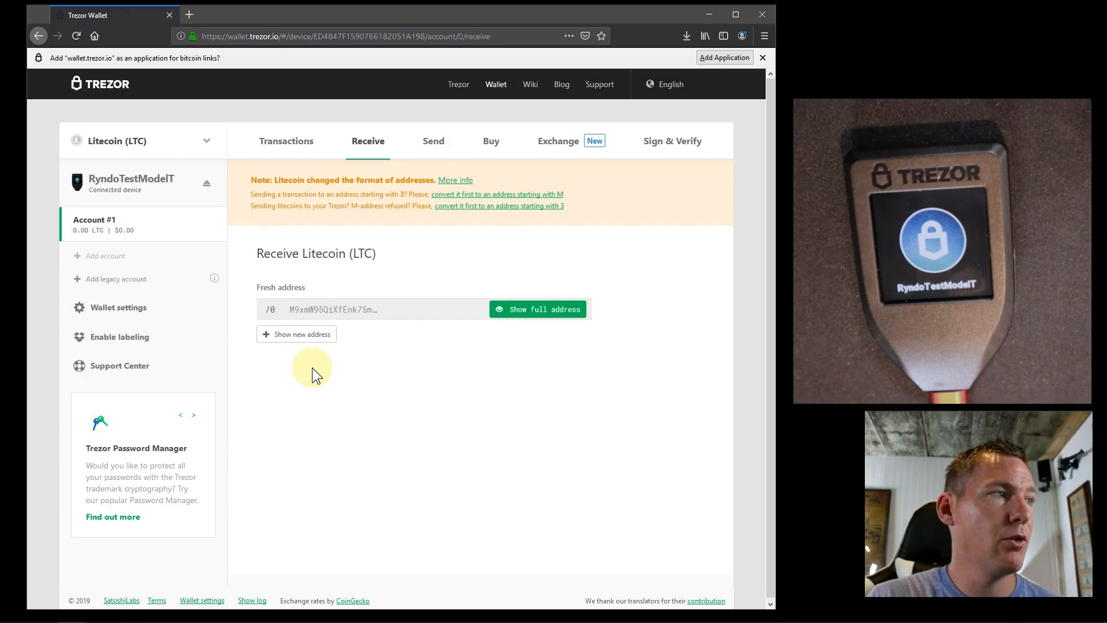
click(537, 308)
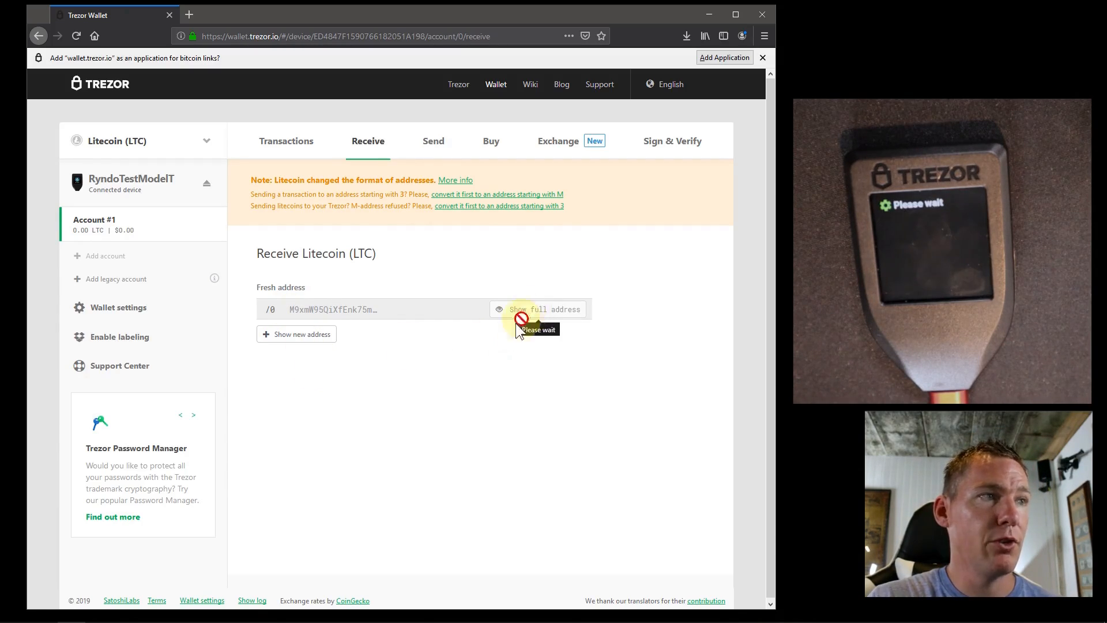
click(540, 309)
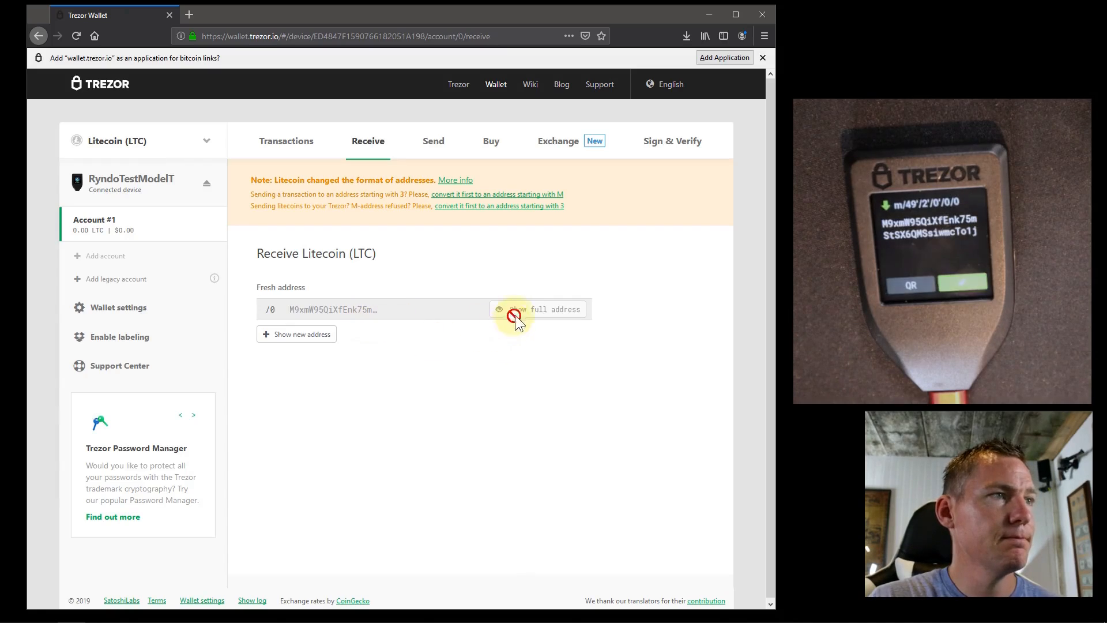
Select and copy the full Litecoin receive address
click(513, 309)
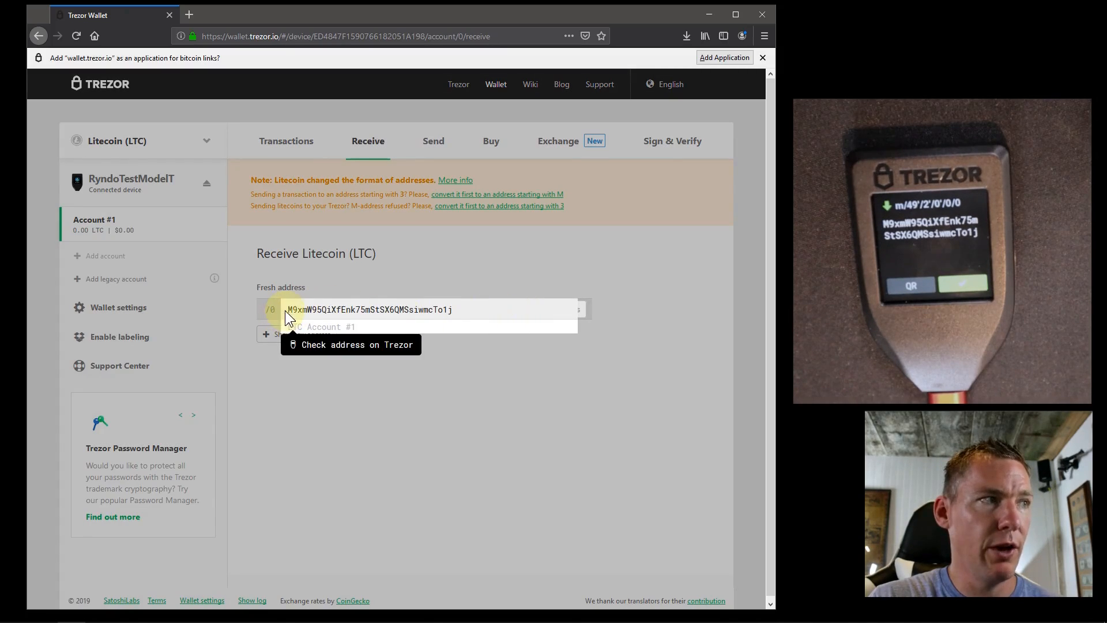
triple_click(370, 309)
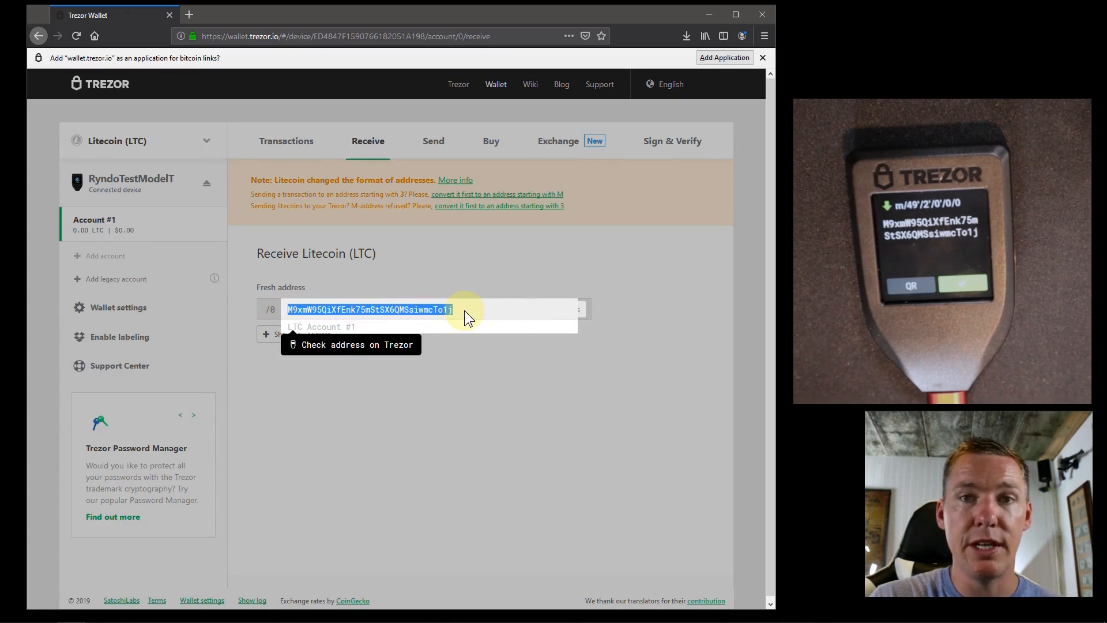
right_click(424, 315)
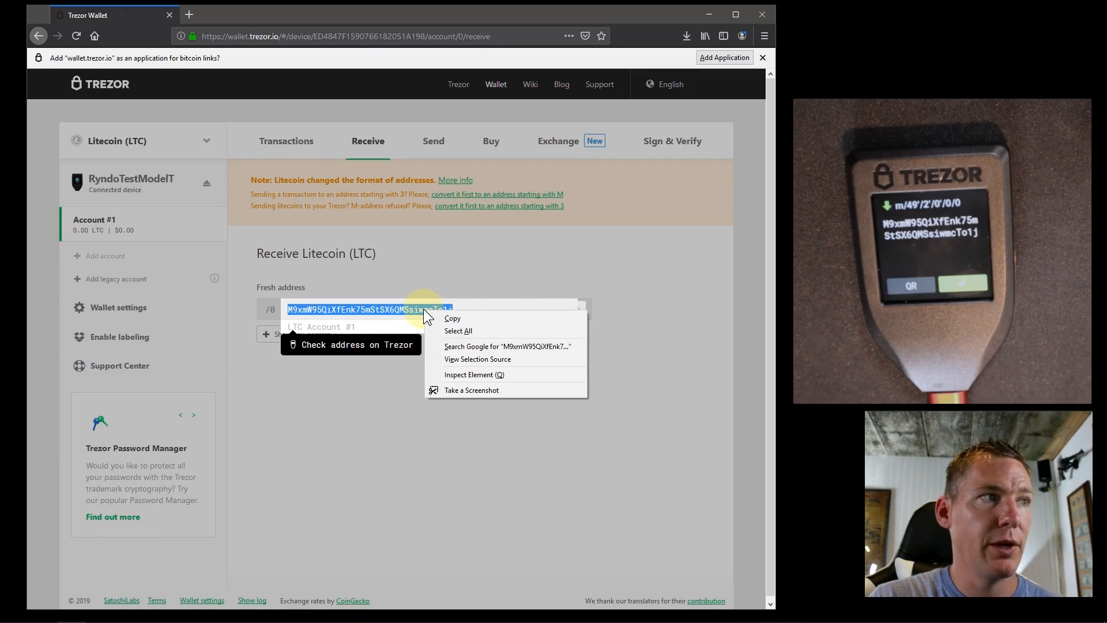
click(452, 319)
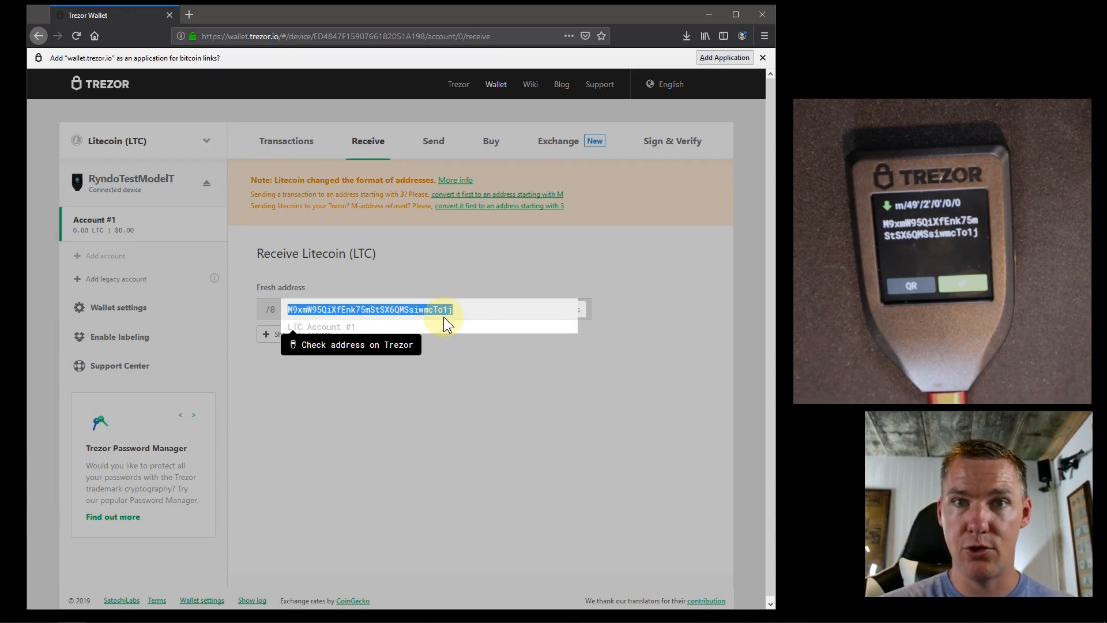
mouse_move(372, 408)
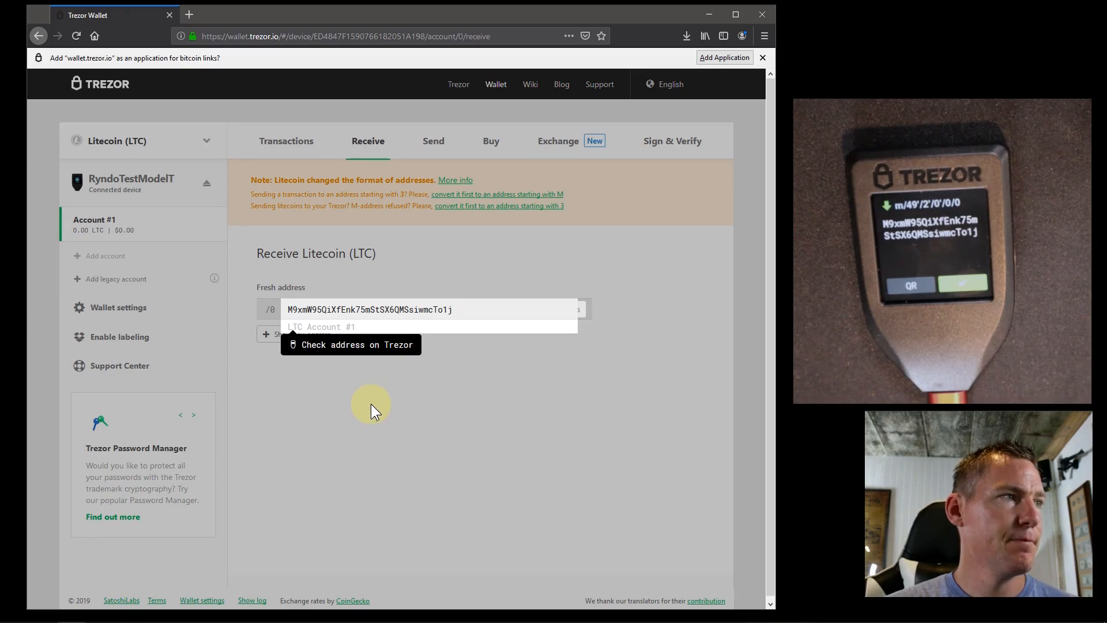
mouse_move(361, 408)
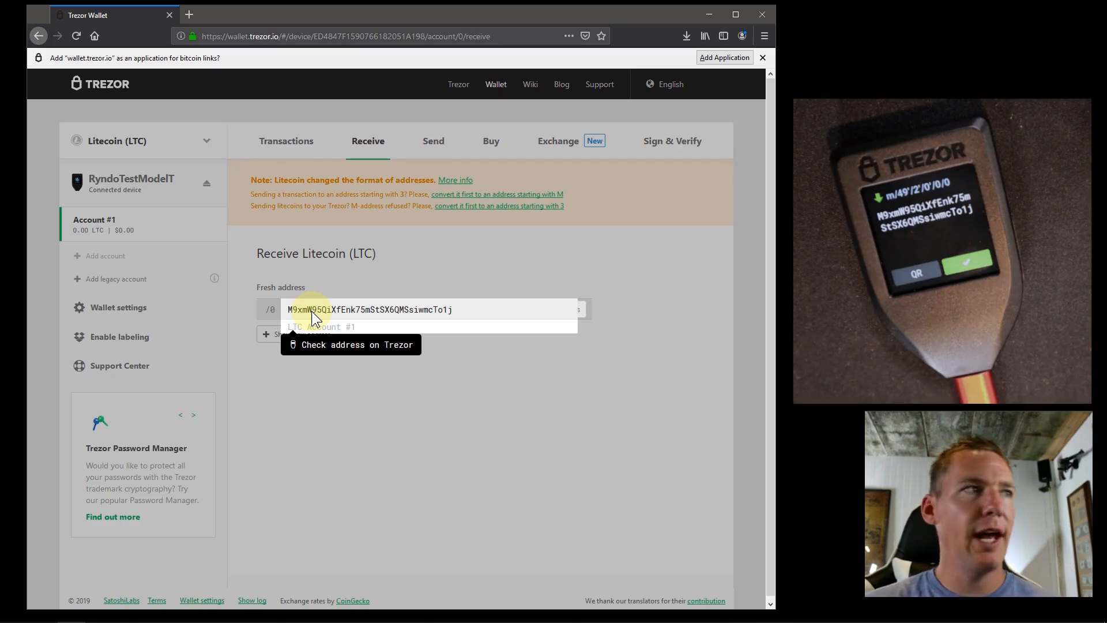
mouse_move(442, 424)
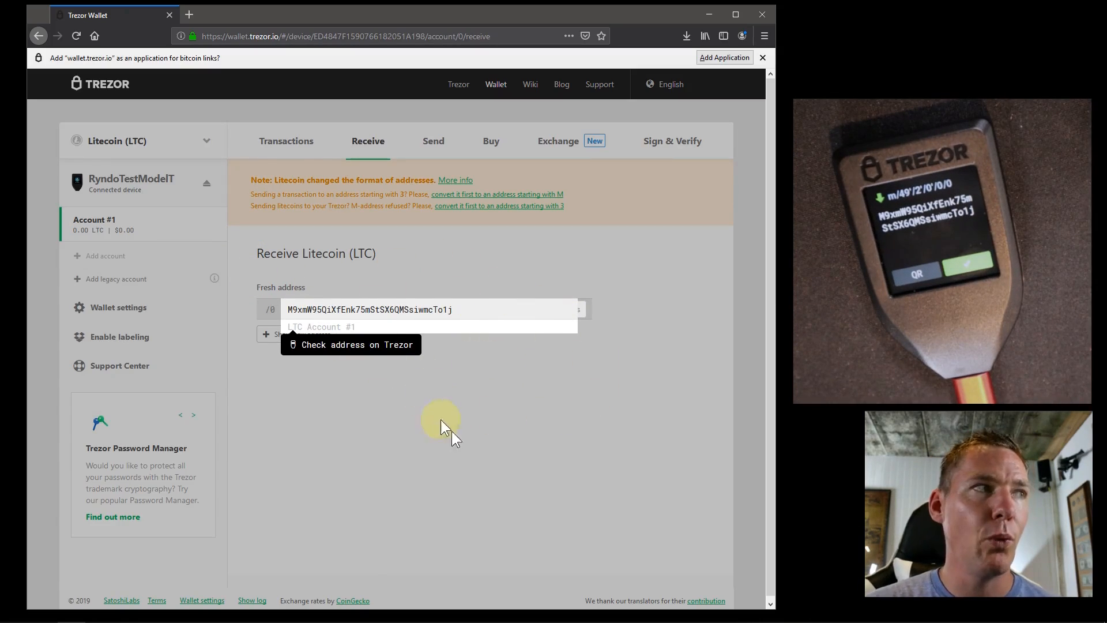
mouse_move(395, 437)
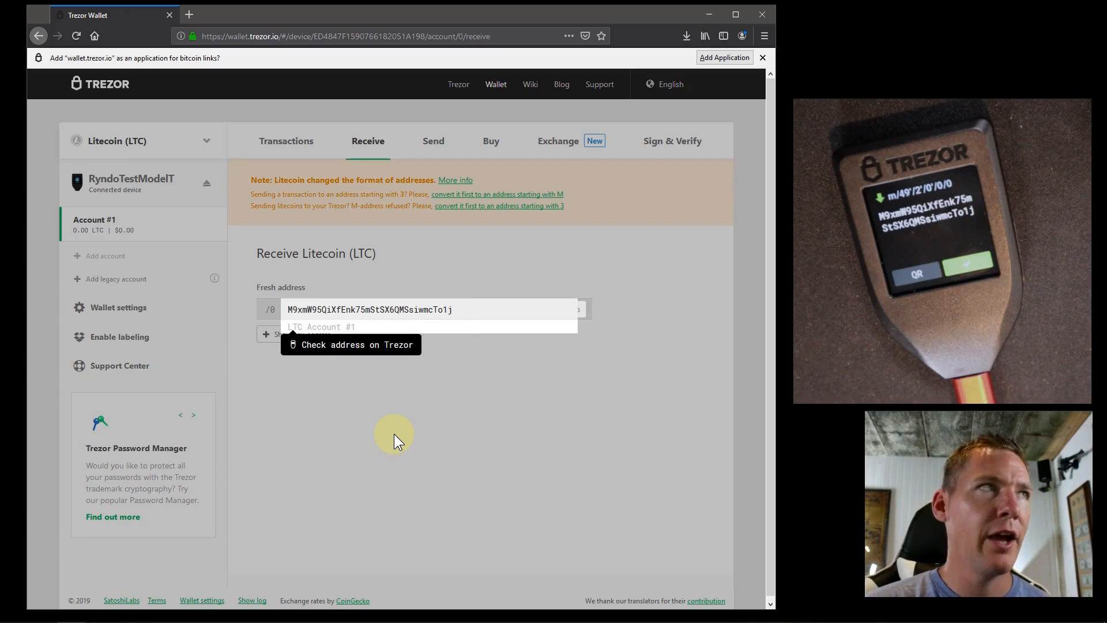
mouse_move(258, 315)
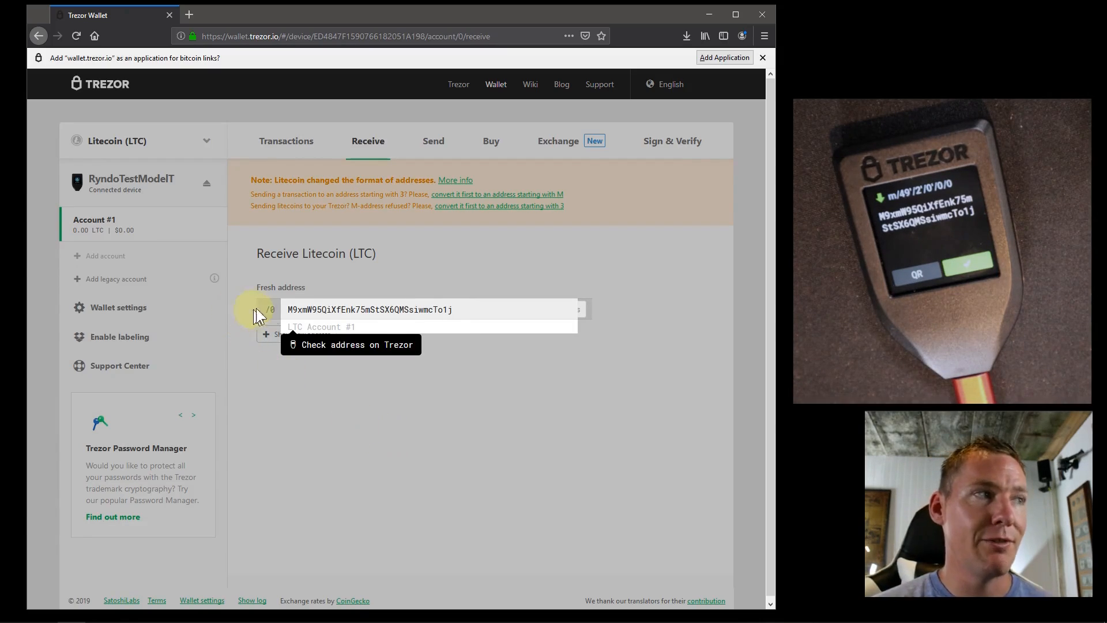
mouse_move(343, 331)
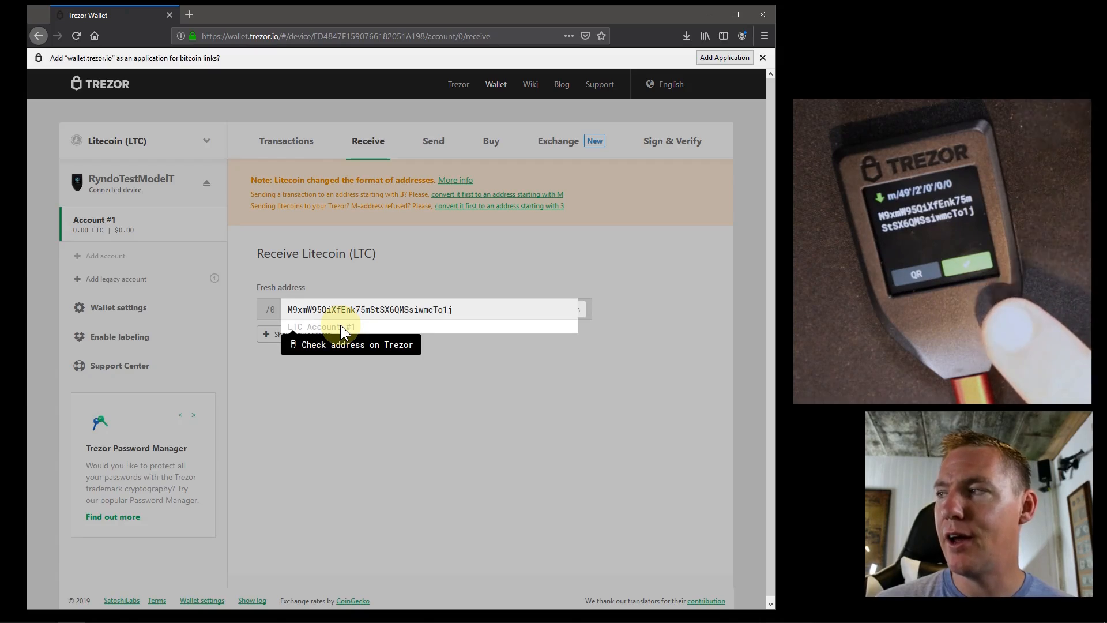
mouse_move(343, 321)
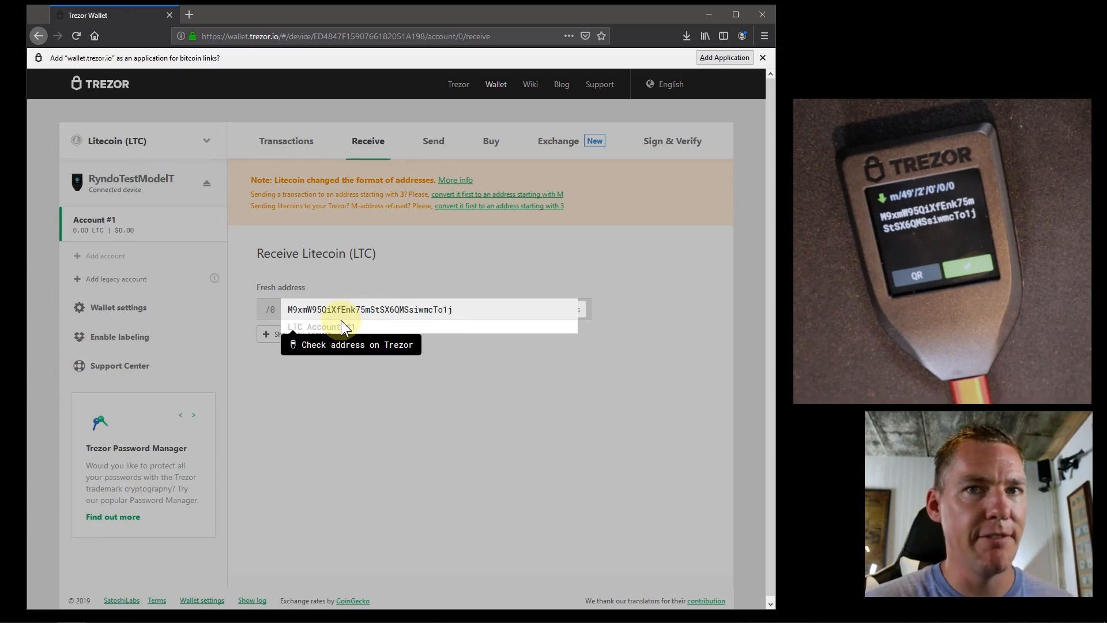
mouse_move(483, 428)
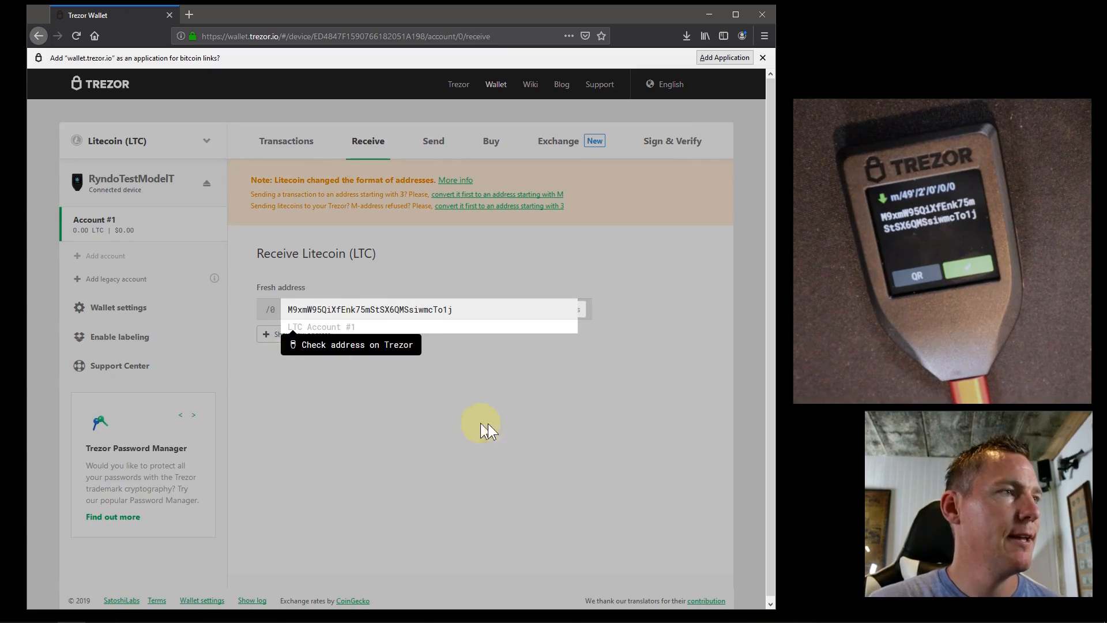
mouse_move(293, 352)
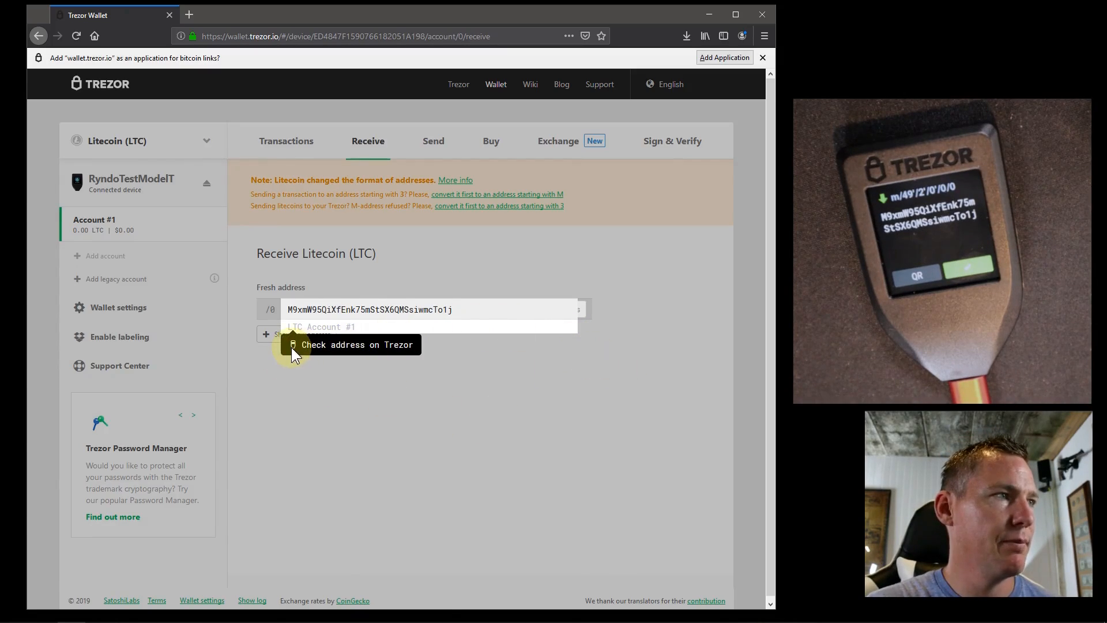
mouse_move(309, 332)
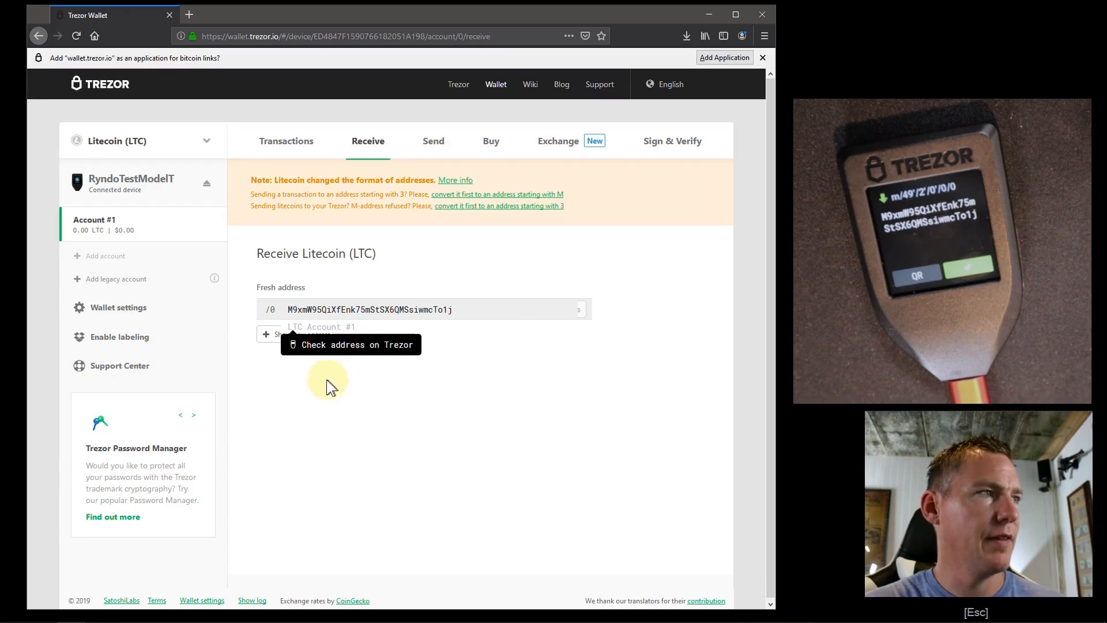
Switch from Litecoin to Zcash (ZEC) and open its Receive page
click(207, 141)
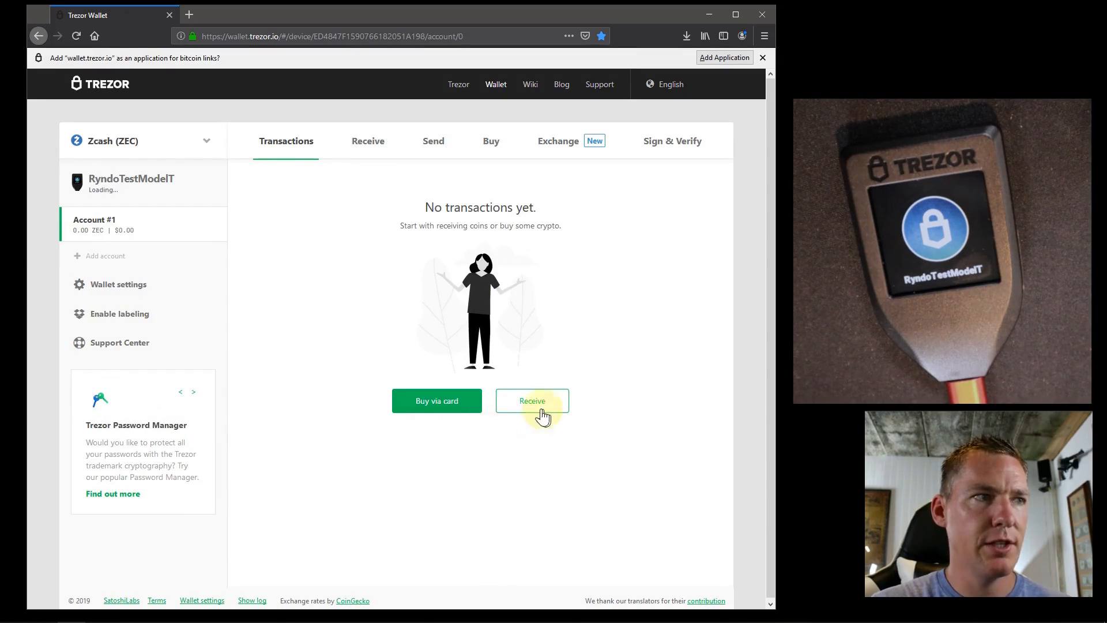
click(531, 401)
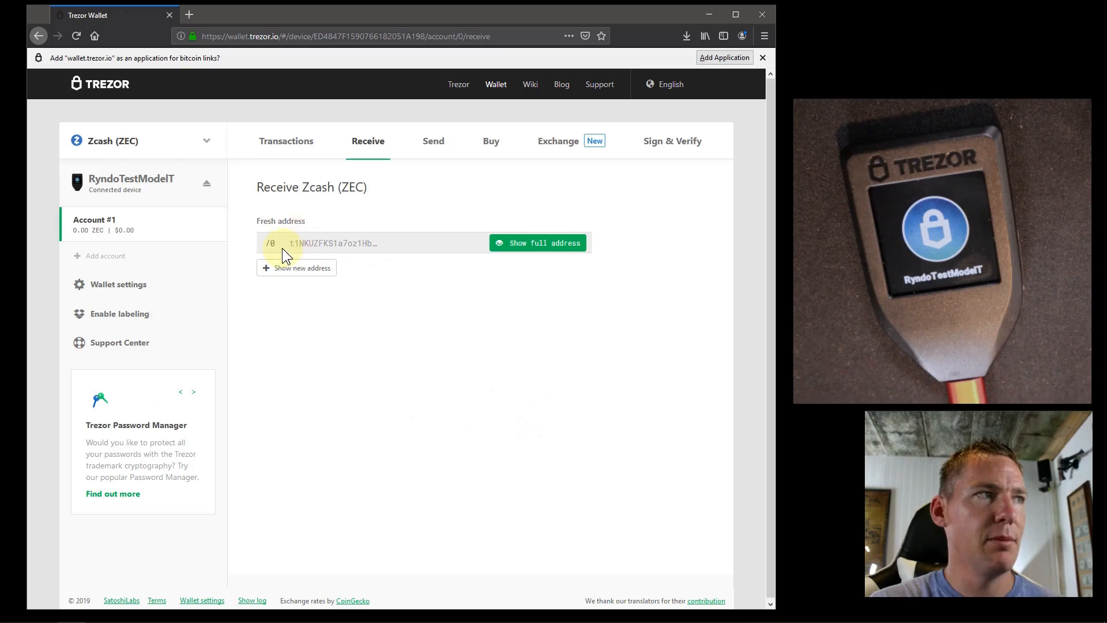
mouse_move(386, 277)
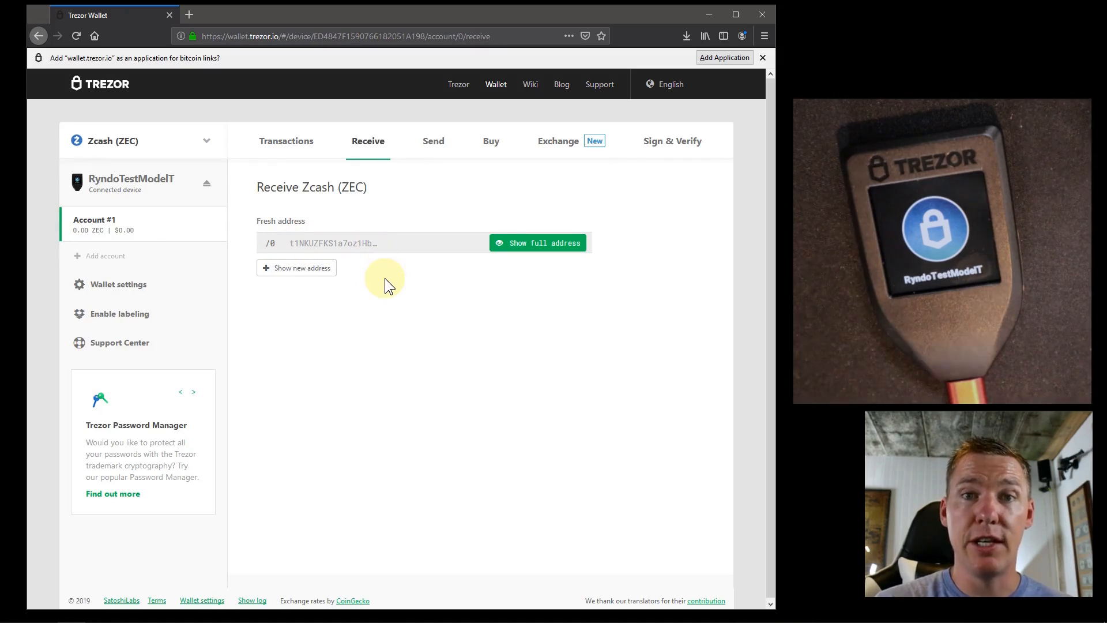
Show the full /0 Zcash address with its QR code and derivation path
click(538, 242)
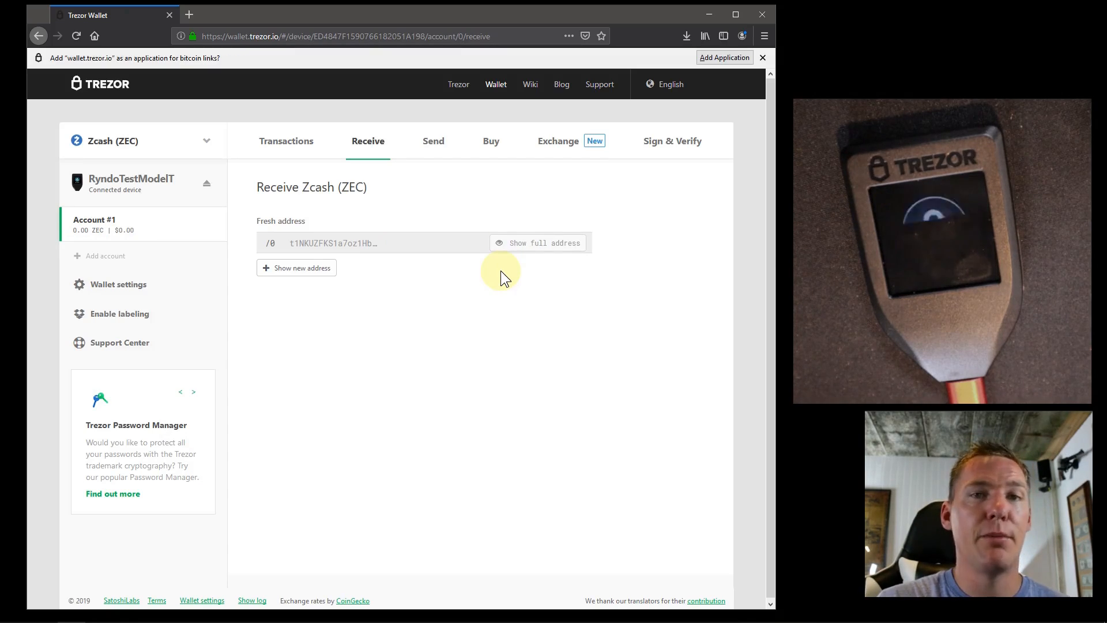
click(545, 242)
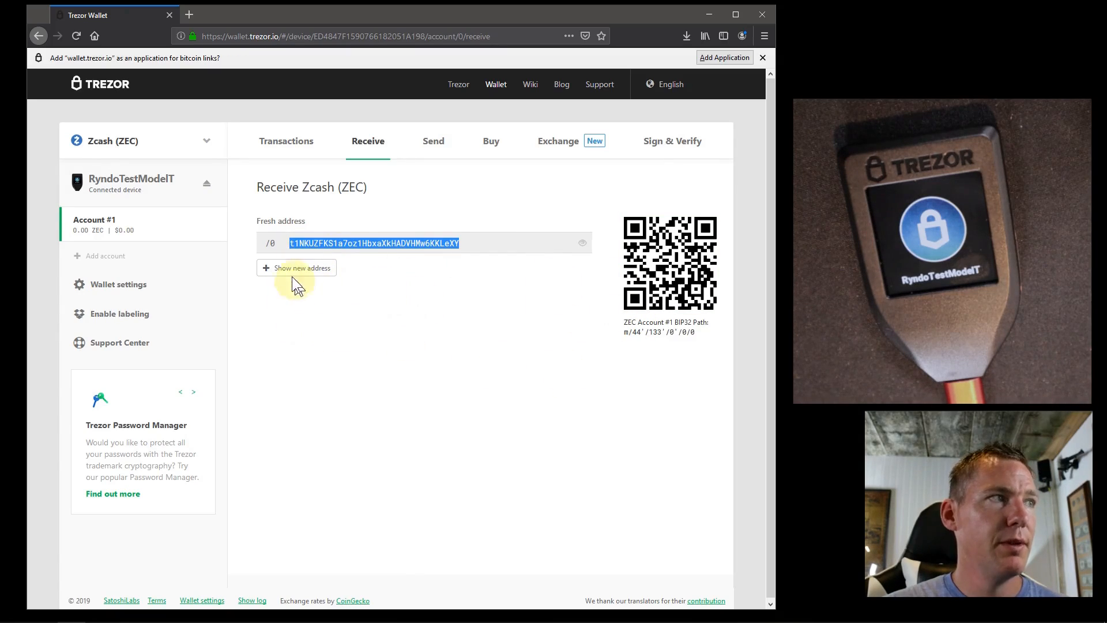
mouse_move(553, 304)
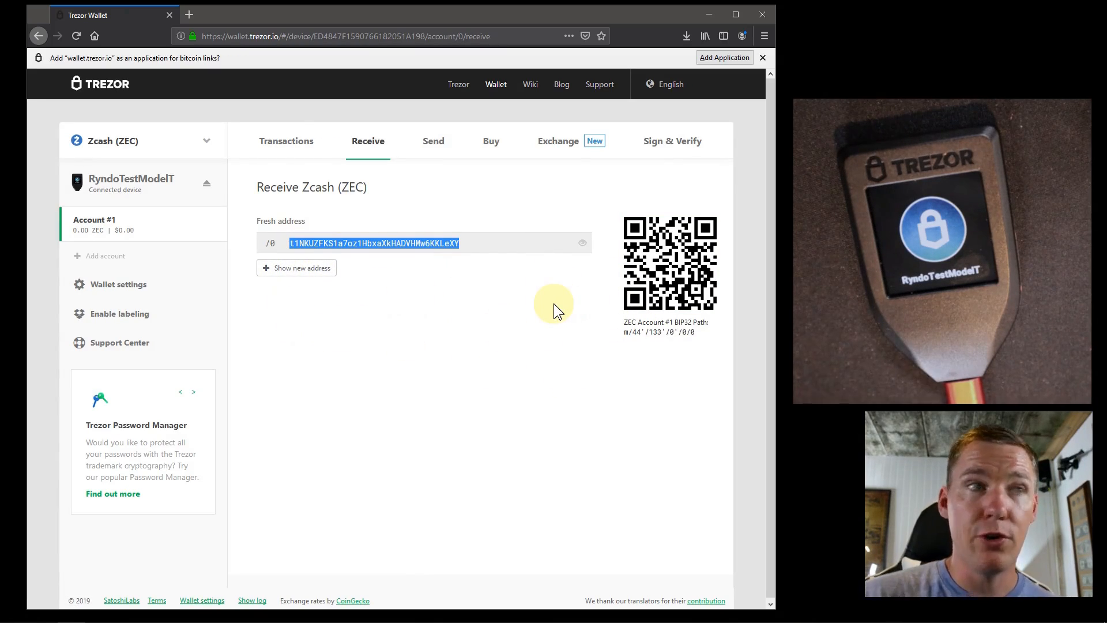
mouse_move(453, 270)
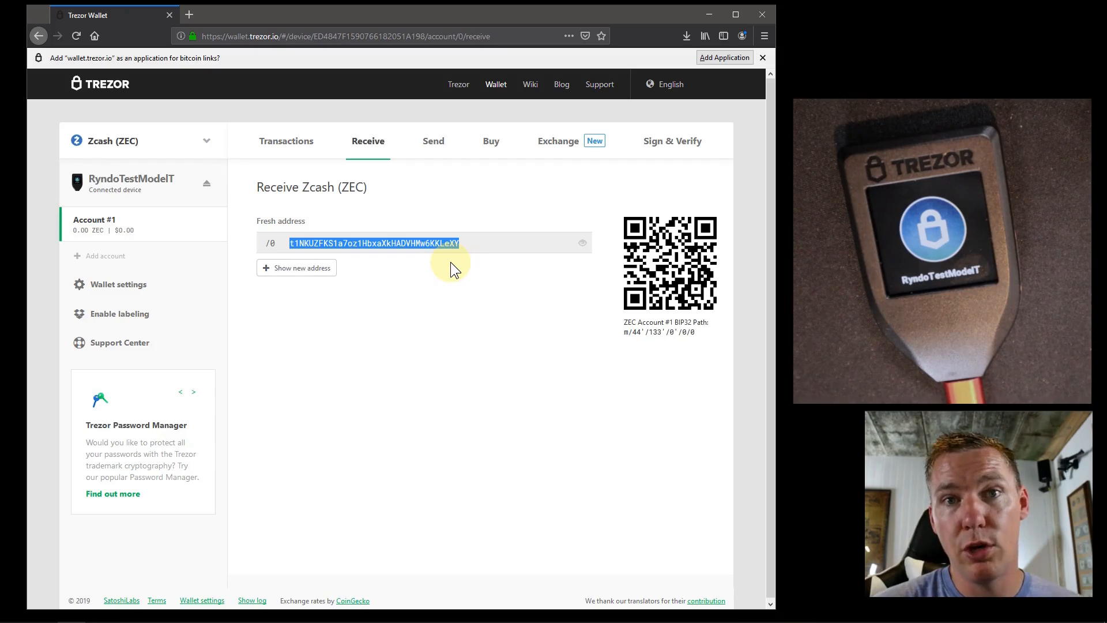
mouse_move(308, 290)
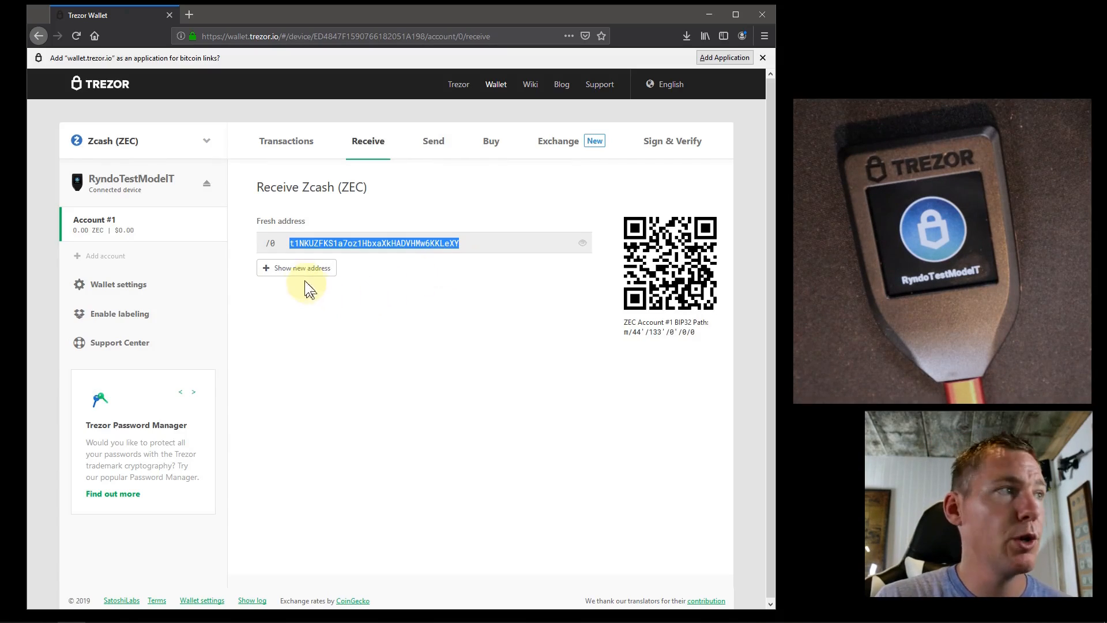
Generate Zcash receive address /1, reveal it in full with QR code, and select it
click(302, 267)
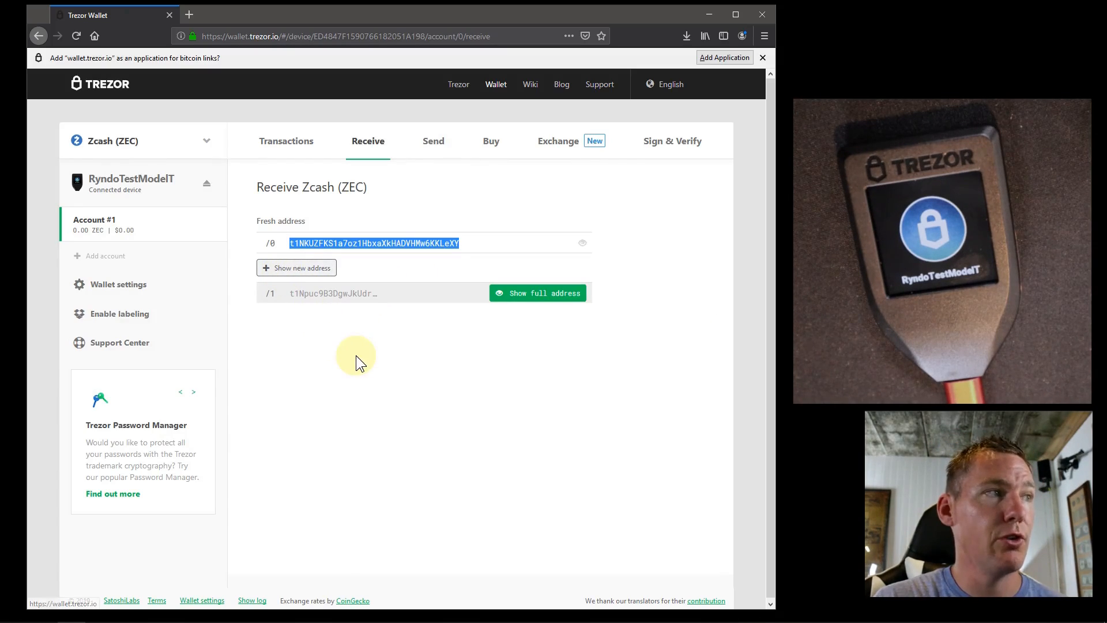
click(537, 293)
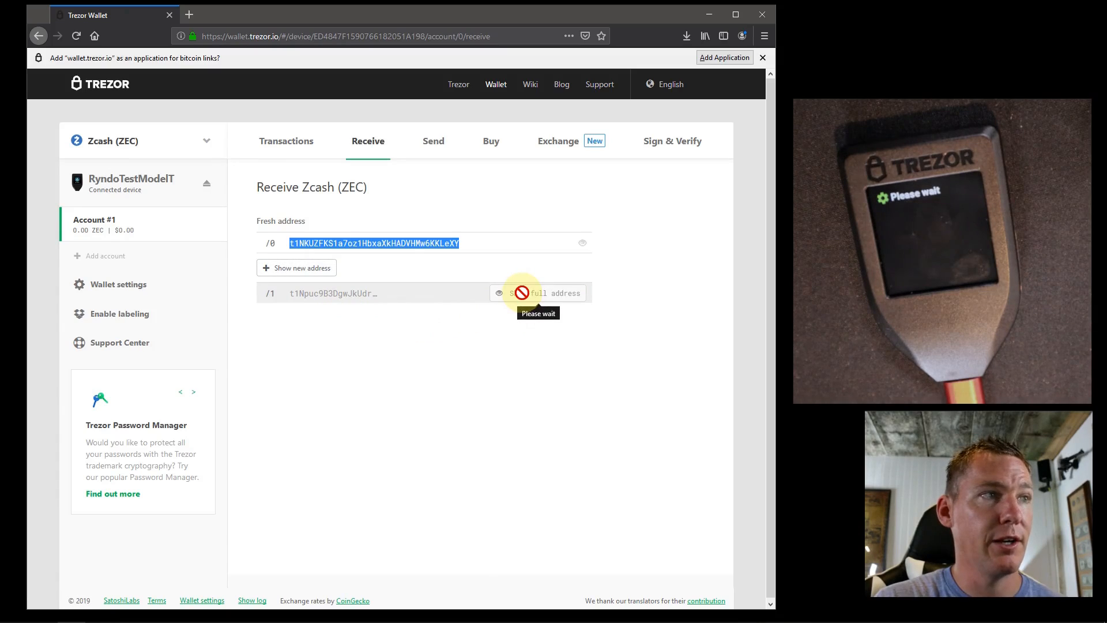
click(500, 293)
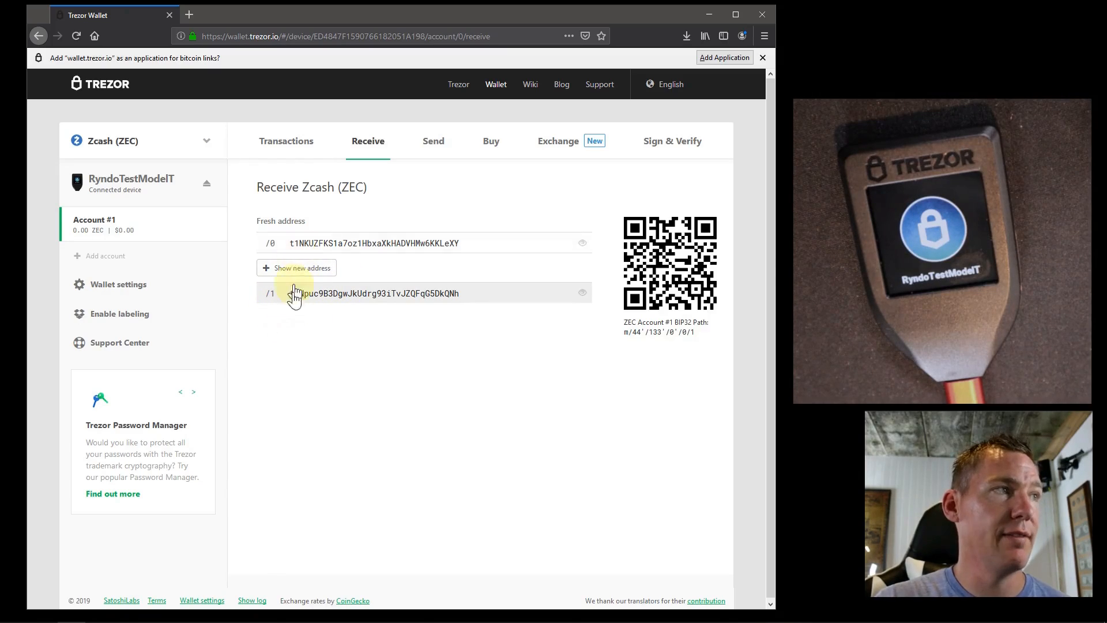
double_click(373, 293)
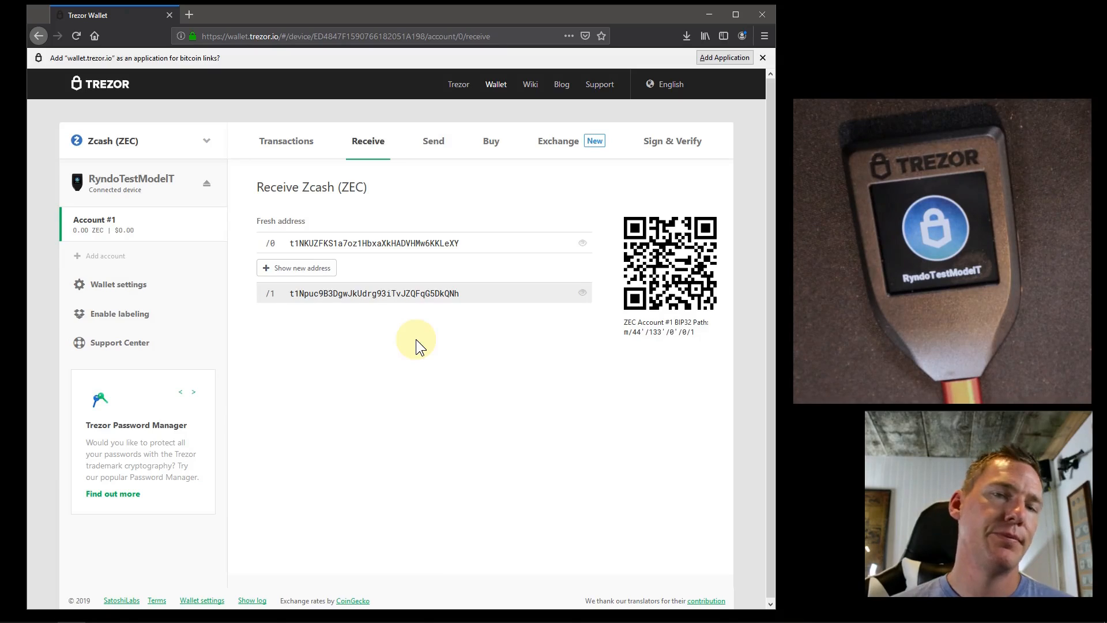
mouse_move(390, 328)
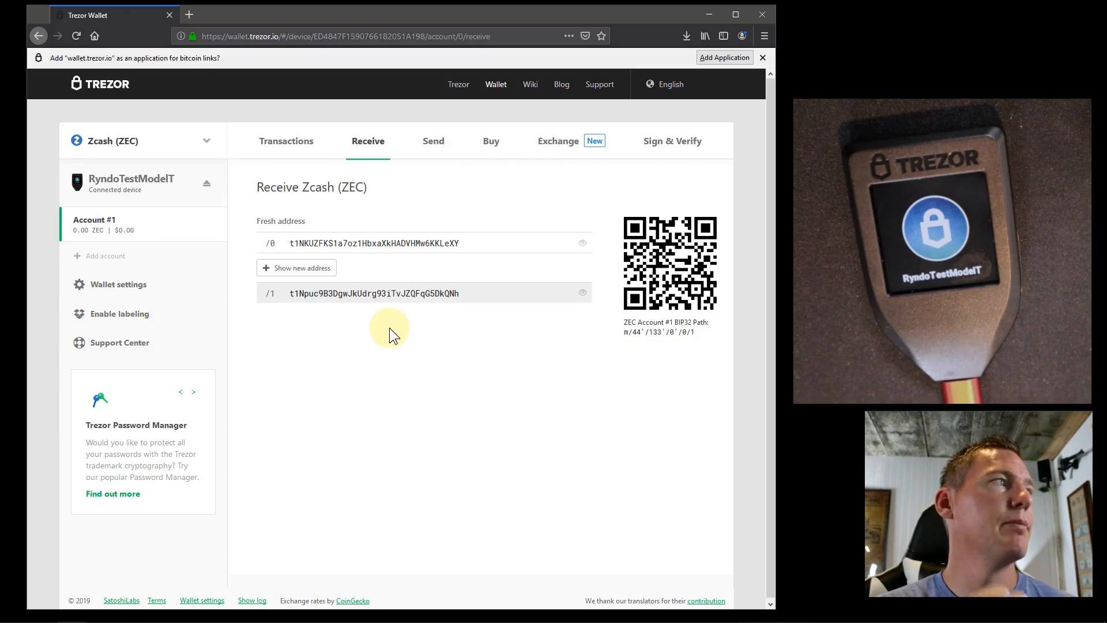
mouse_move(327, 343)
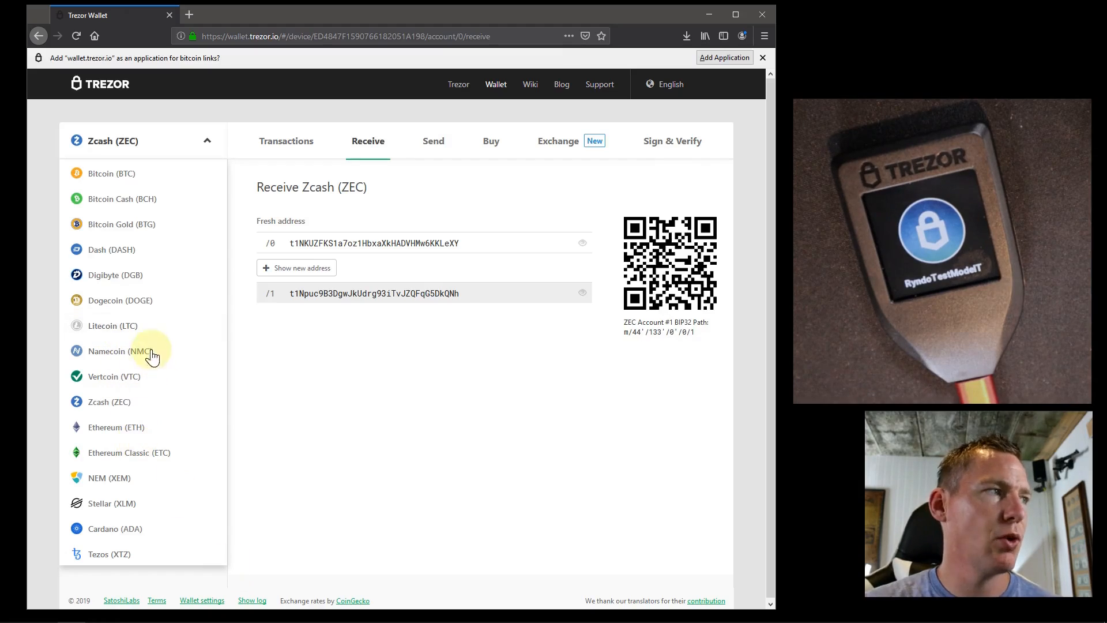
mouse_move(215, 444)
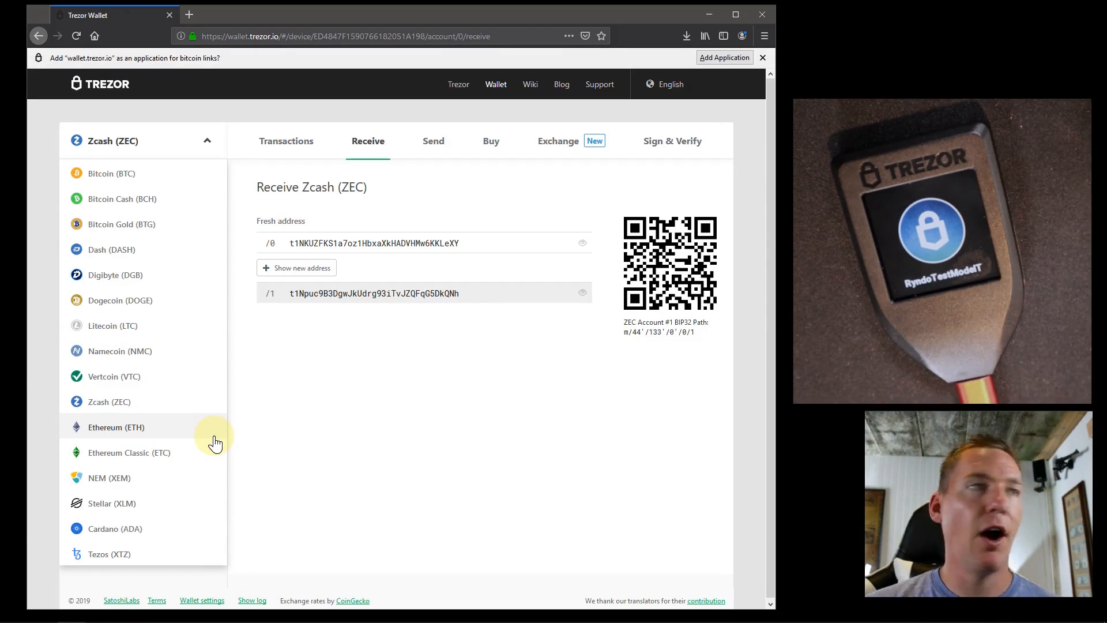
mouse_move(122, 486)
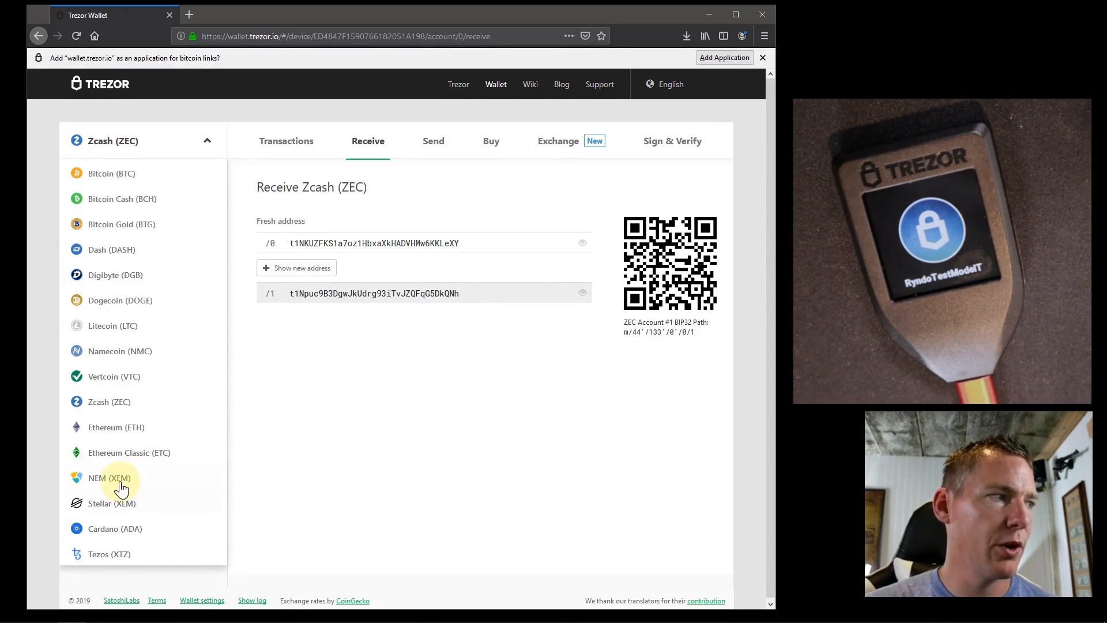
Switch to Tezos (XTZ), which shows an external wallet redirect notice
click(111, 553)
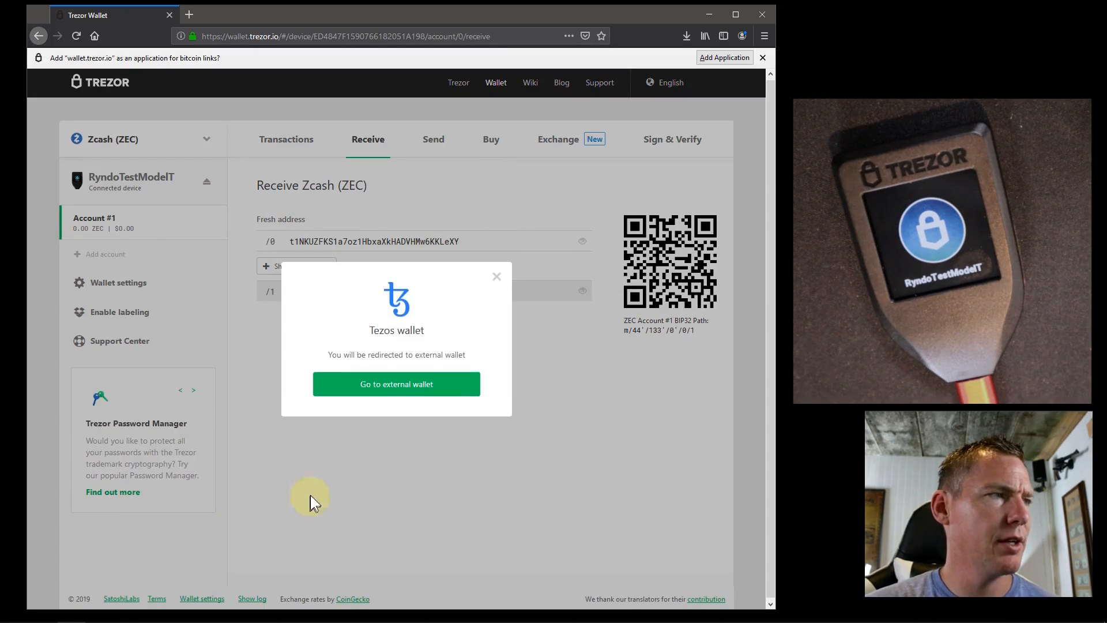
mouse_move(396, 383)
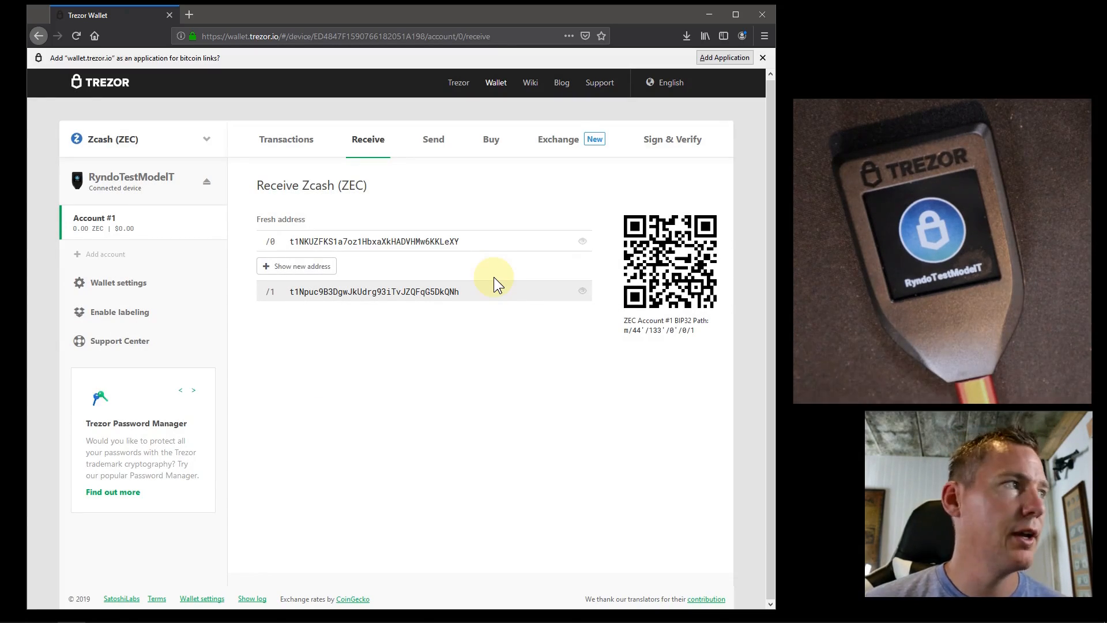
mouse_move(154, 253)
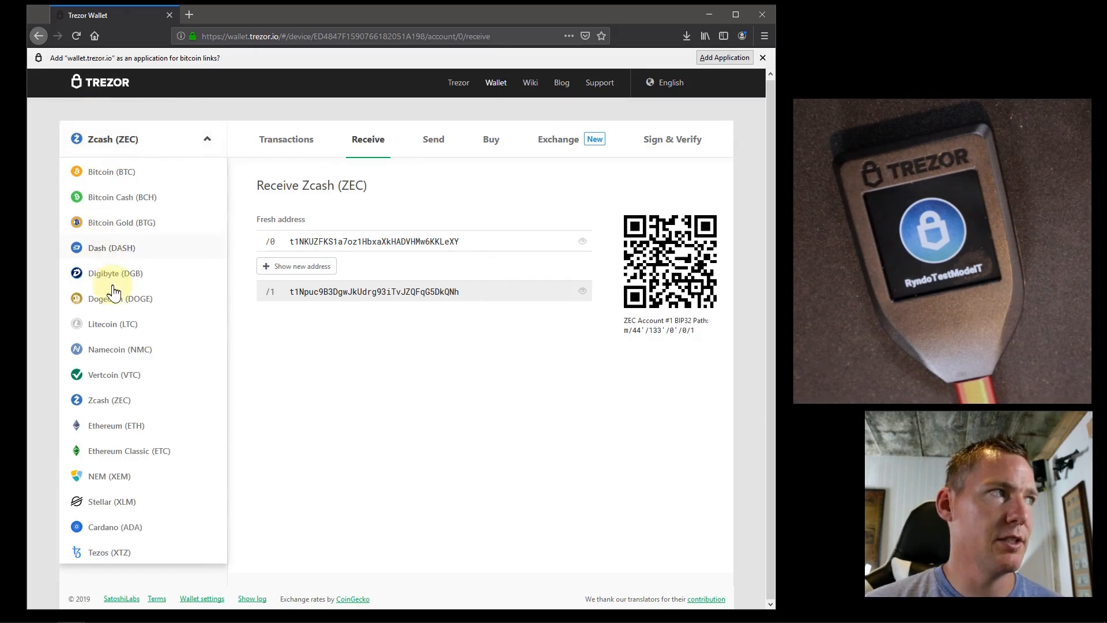
mouse_move(115, 298)
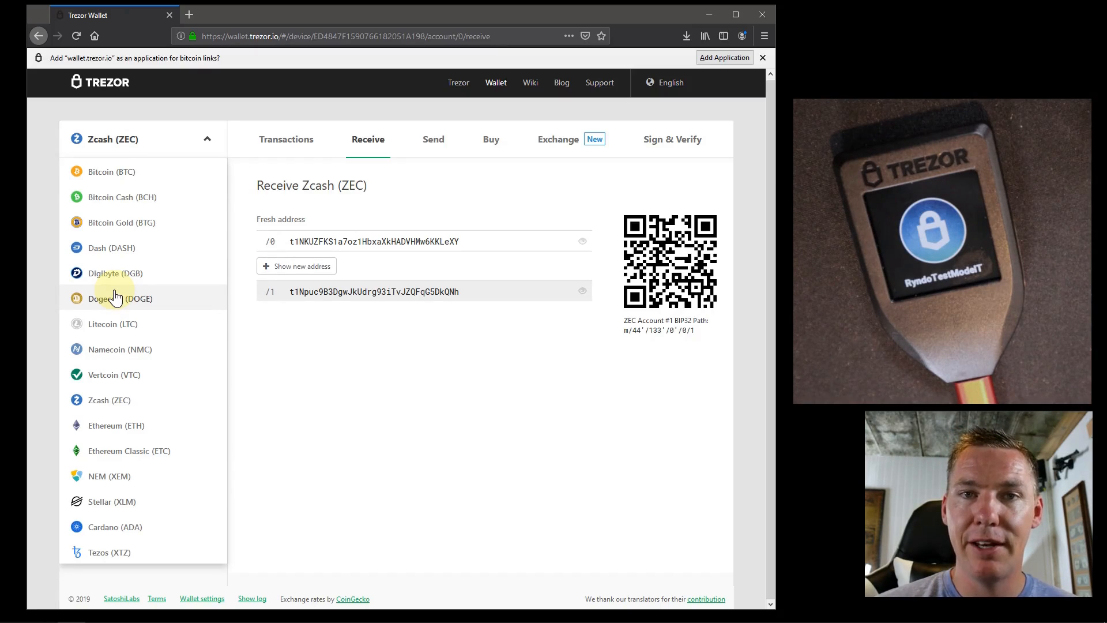
Double-click the second Zcash receive address (/1) to select it
double_click(373, 292)
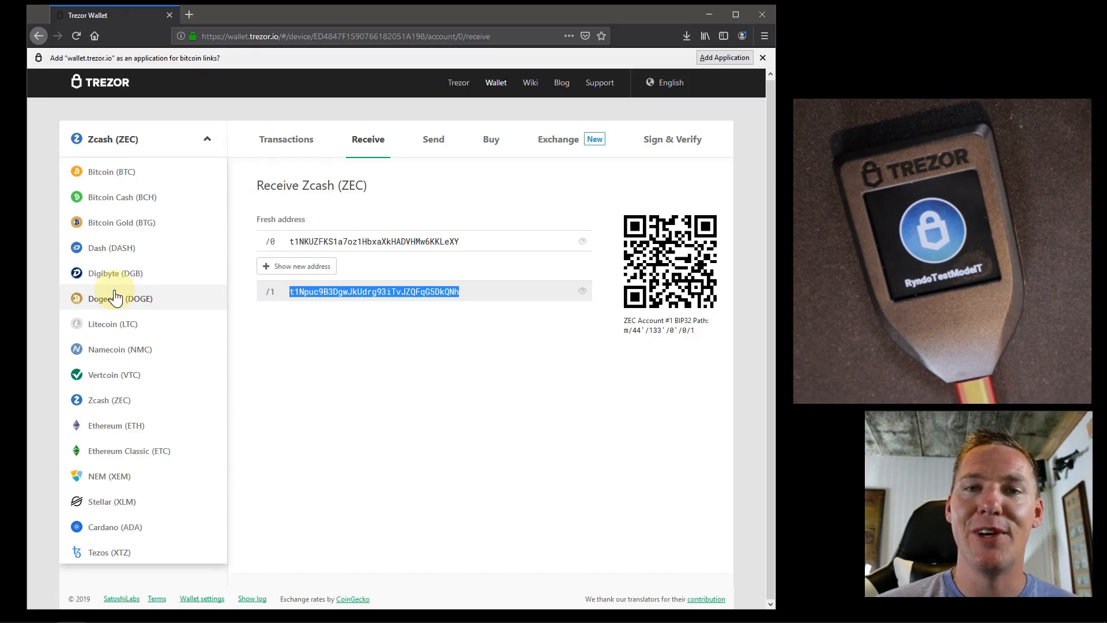